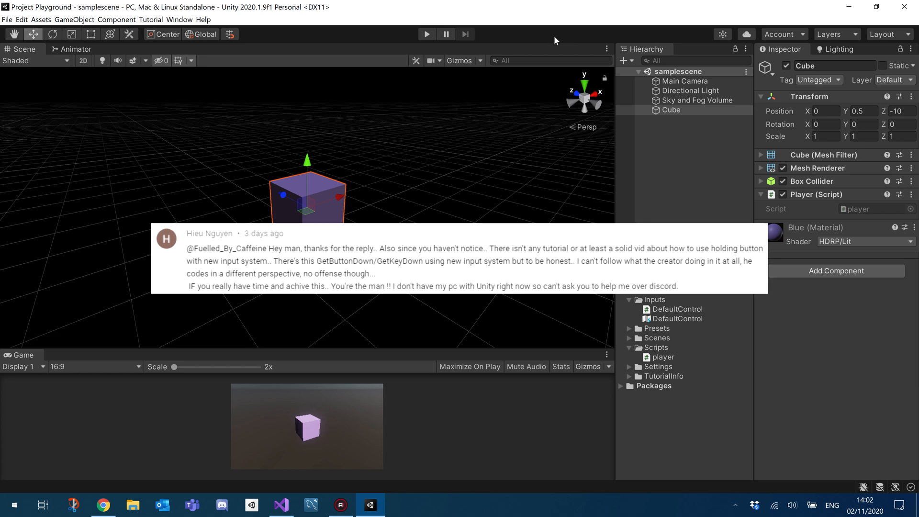
pyautogui.moveTo(403, 37)
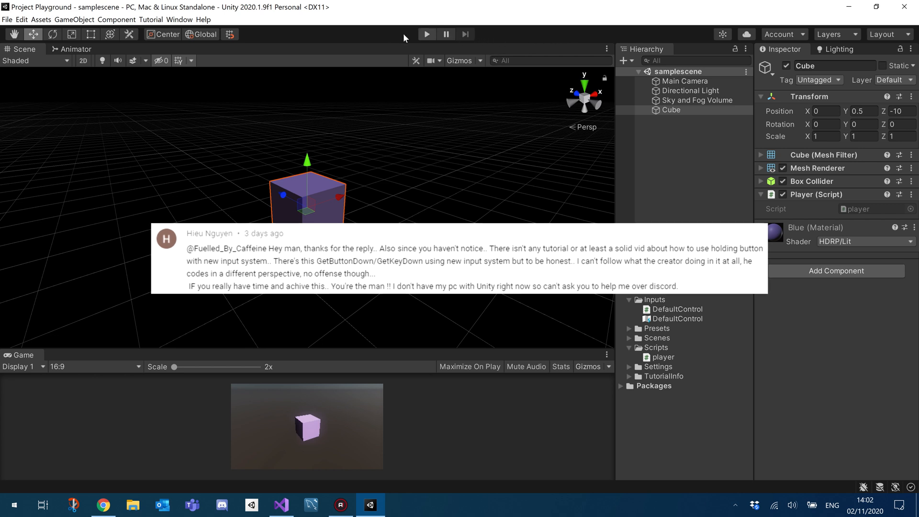
pyautogui.moveTo(434, 54)
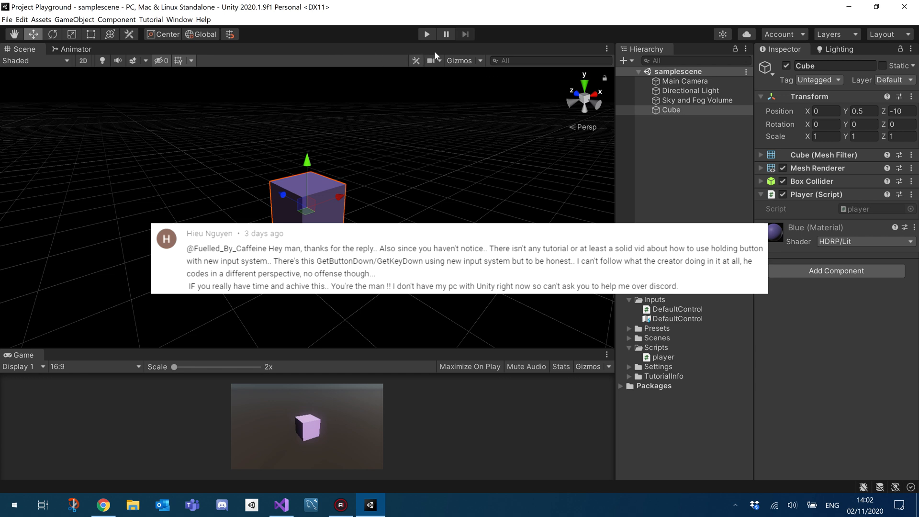
pyautogui.moveTo(574, 55)
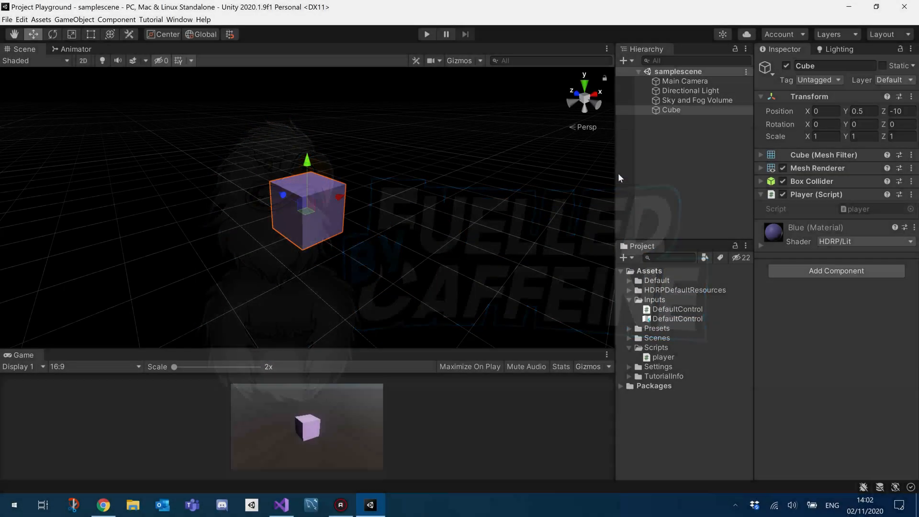
# - Select the Cube and open the DefaultControl input actions asset
pyautogui.click(180, 19)
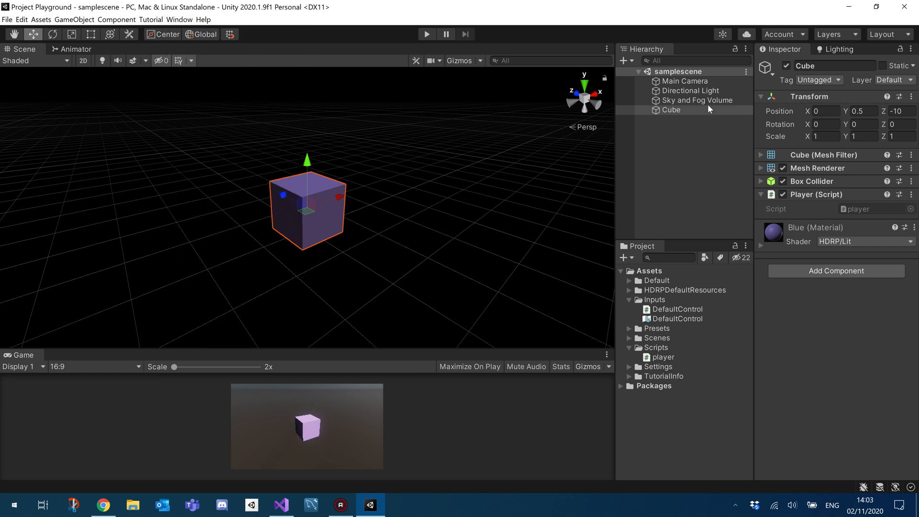
pyautogui.click(671, 110)
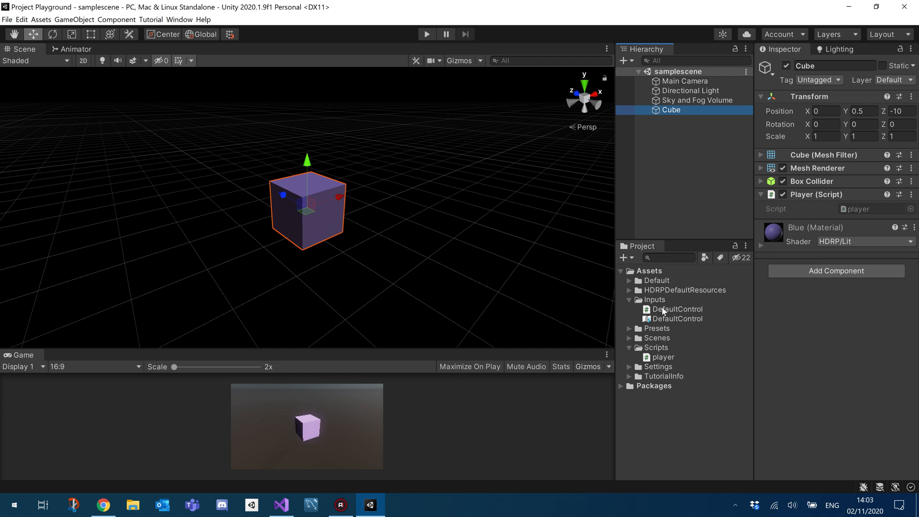
pyautogui.moveTo(653, 323)
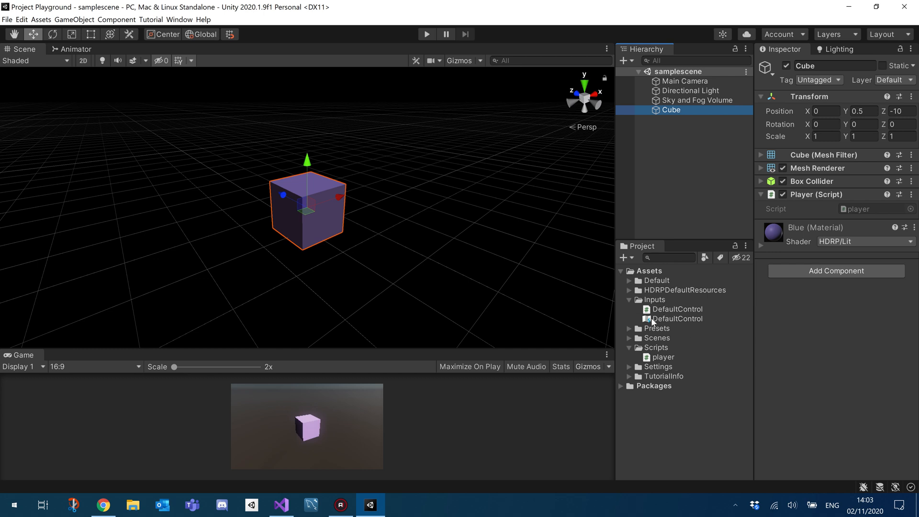
pyautogui.doubleClick(677, 318)
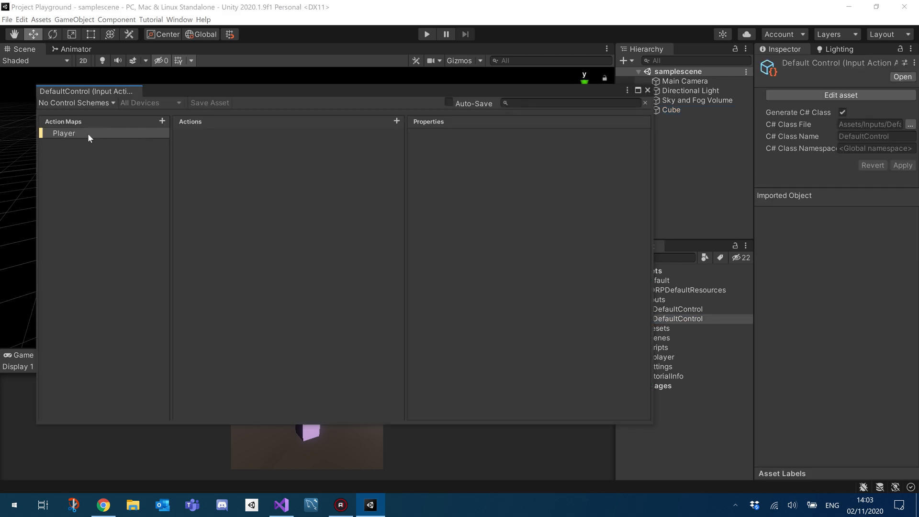
# - Add a new action named Sprint to the Player action map
pyautogui.click(63, 133)
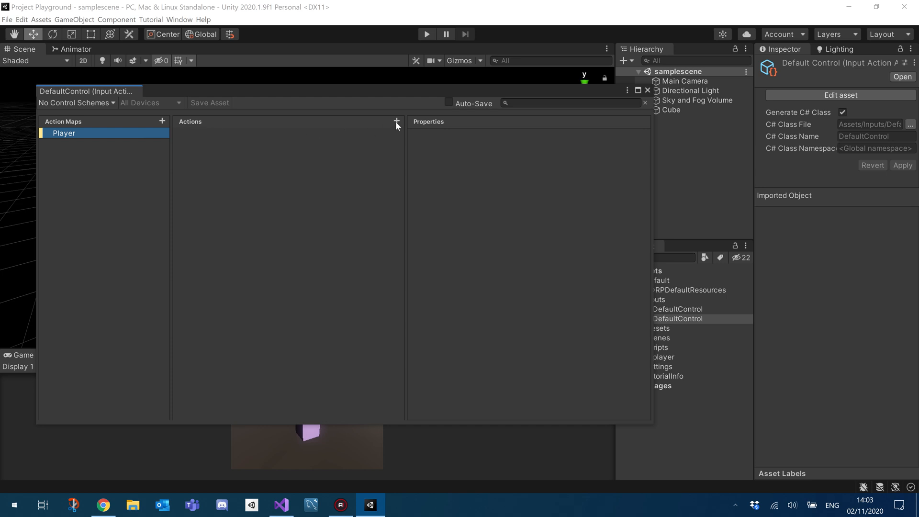
pyautogui.click(396, 122)
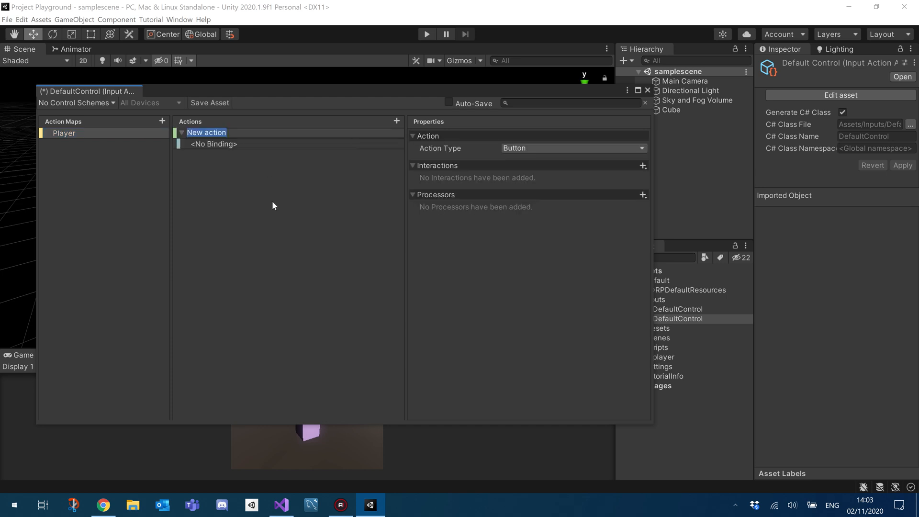
pyautogui.write('Sprint')
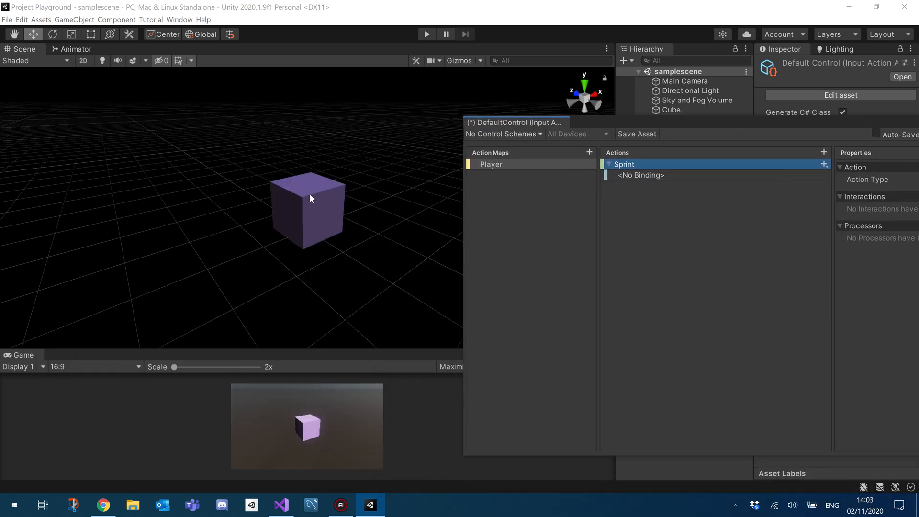
pyautogui.click(310, 211)
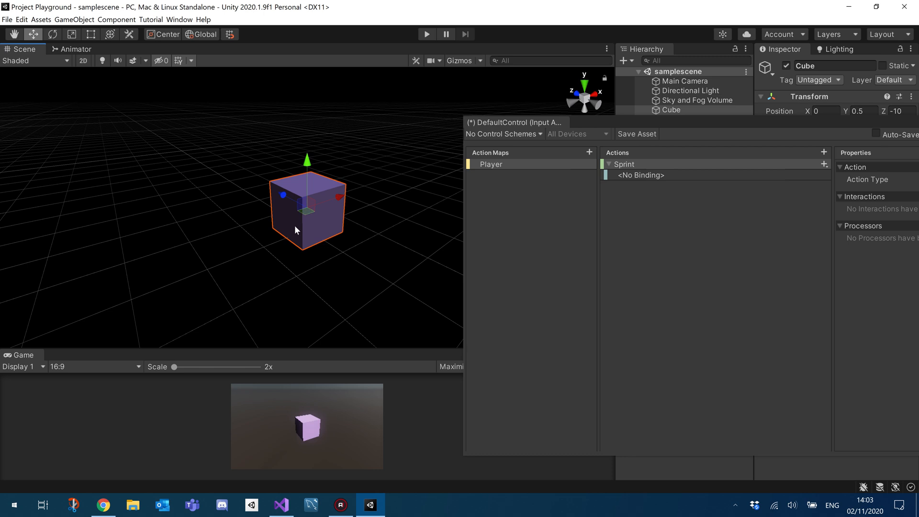
pyautogui.moveTo(268, 188)
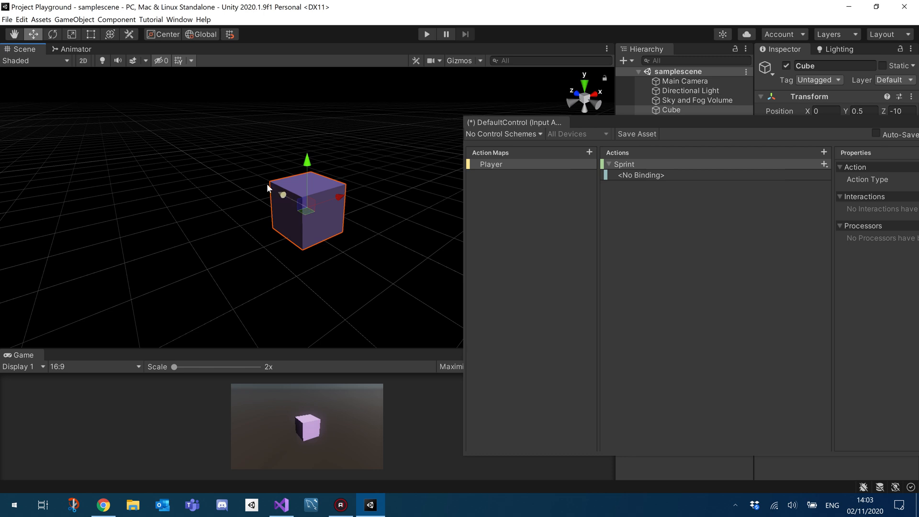
pyautogui.moveTo(610, 128)
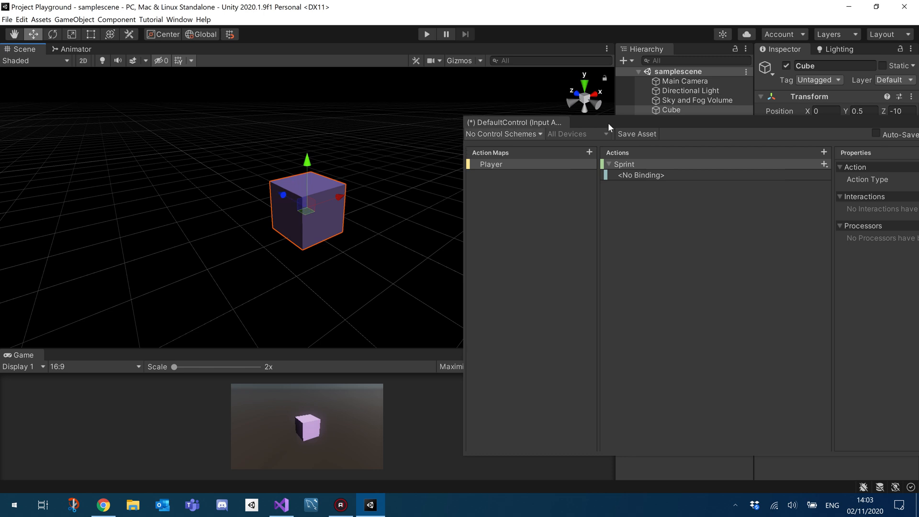
pyautogui.moveTo(298, 196)
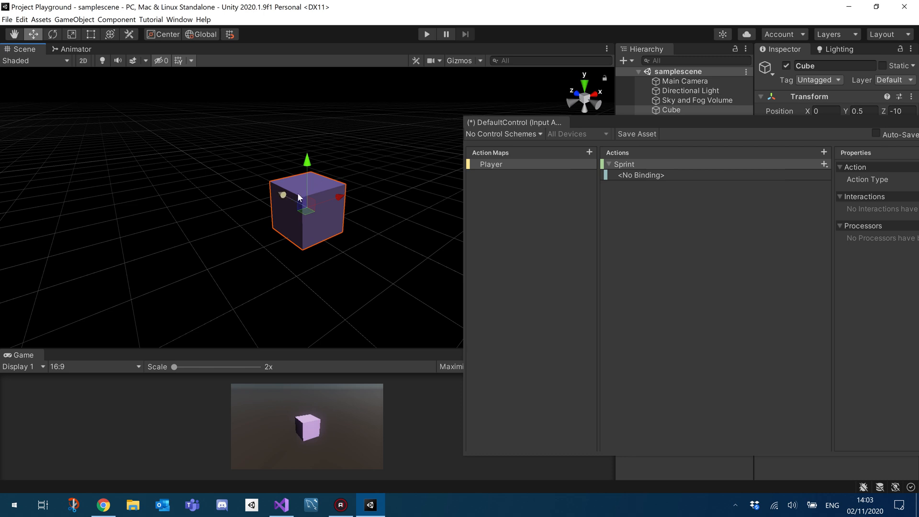
pyautogui.moveTo(645, 123)
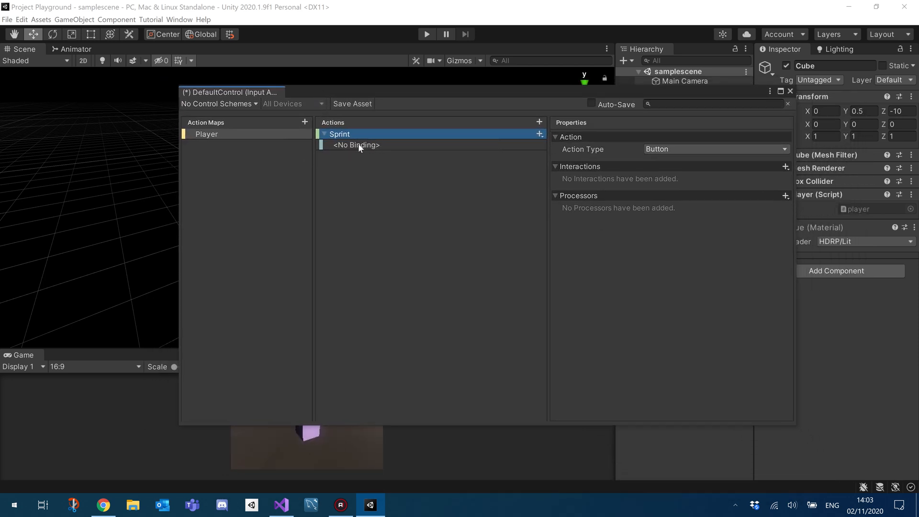
# - Rename the action to SprintStart and bind it to Shift [Keyboard]
pyautogui.click(356, 145)
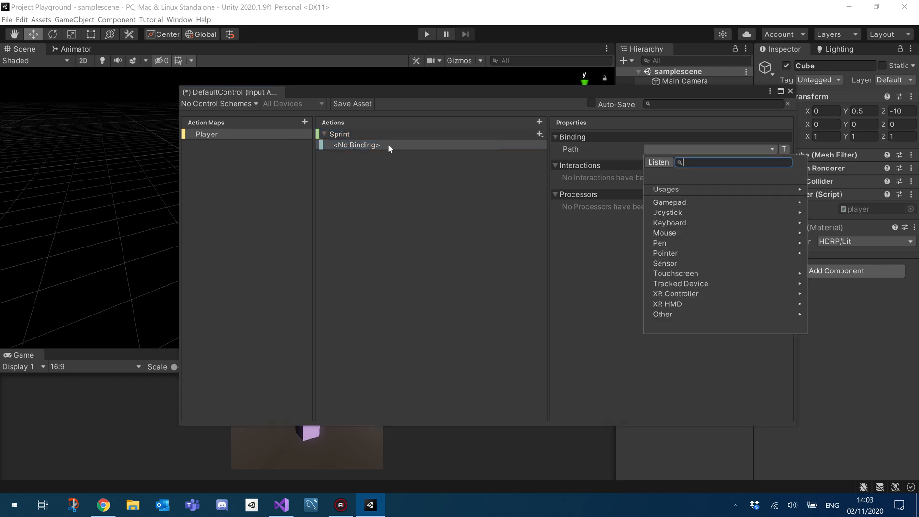
pyautogui.click(340, 133)
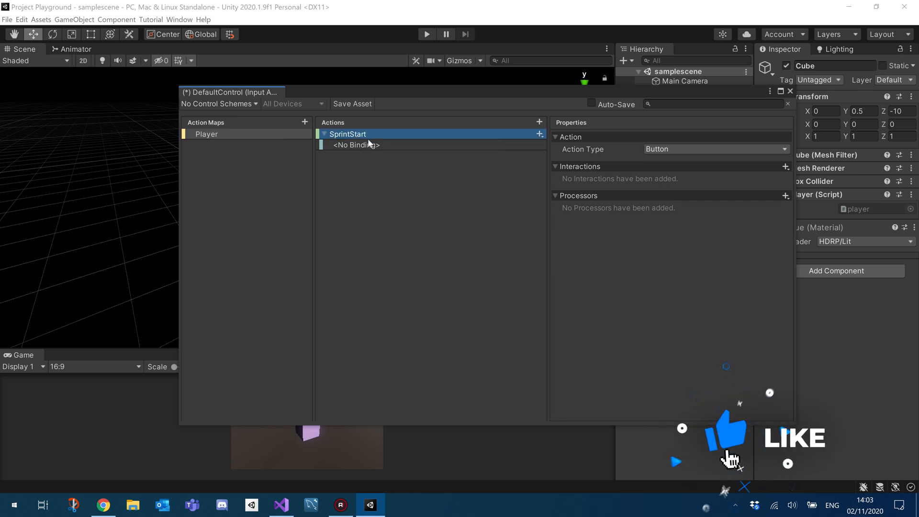
pyautogui.click(355, 145)
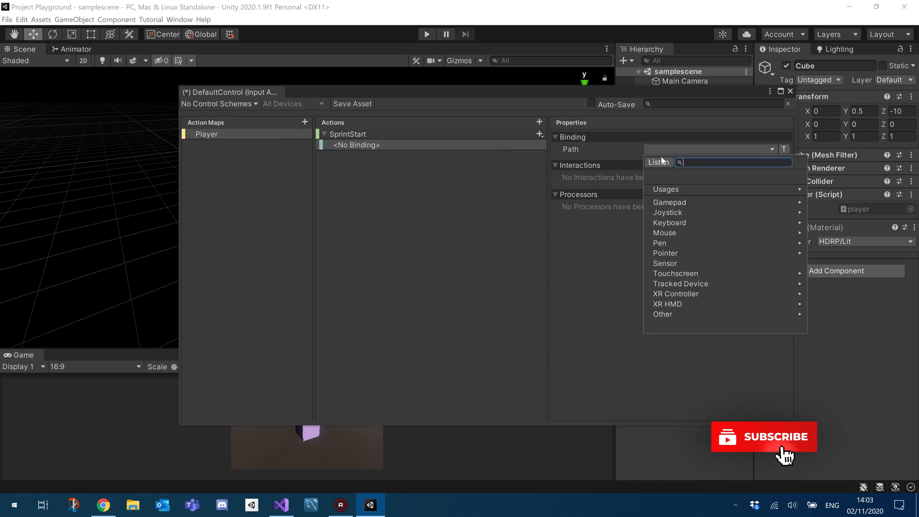
pyautogui.click(658, 163)
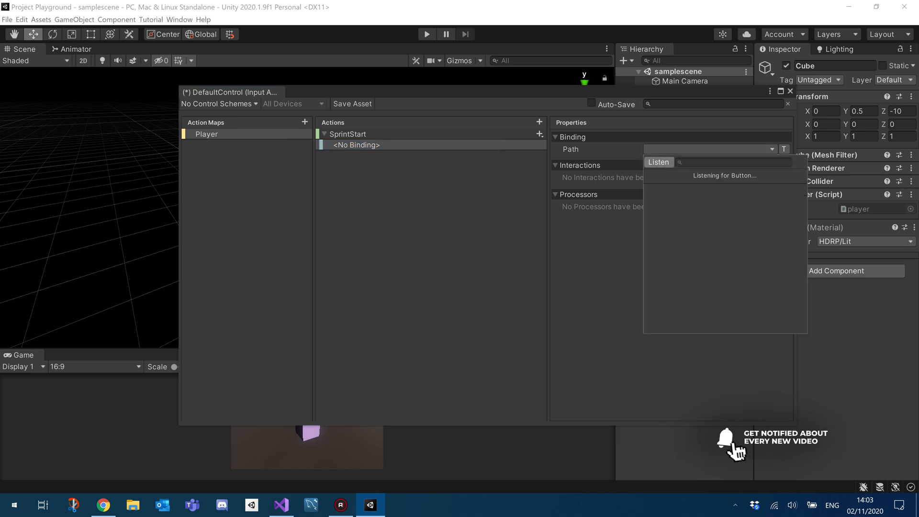
pyautogui.press('shift')
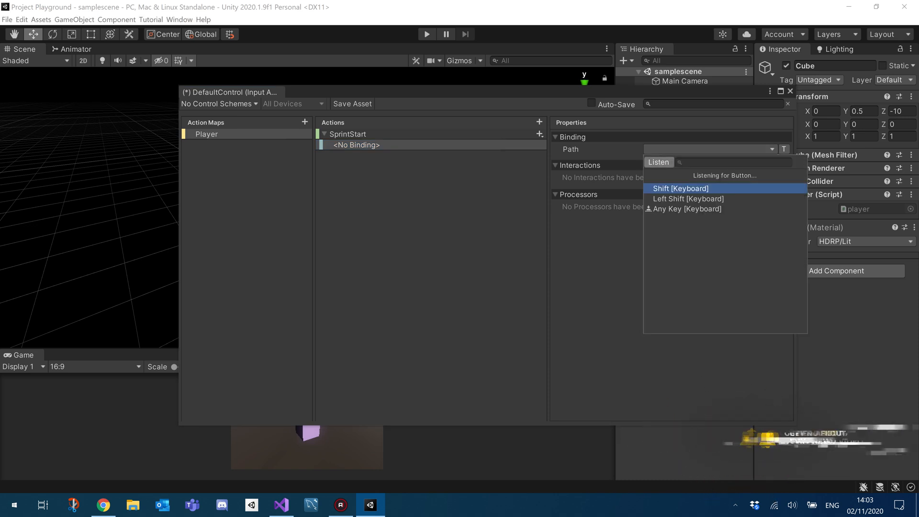
pyautogui.click(680, 188)
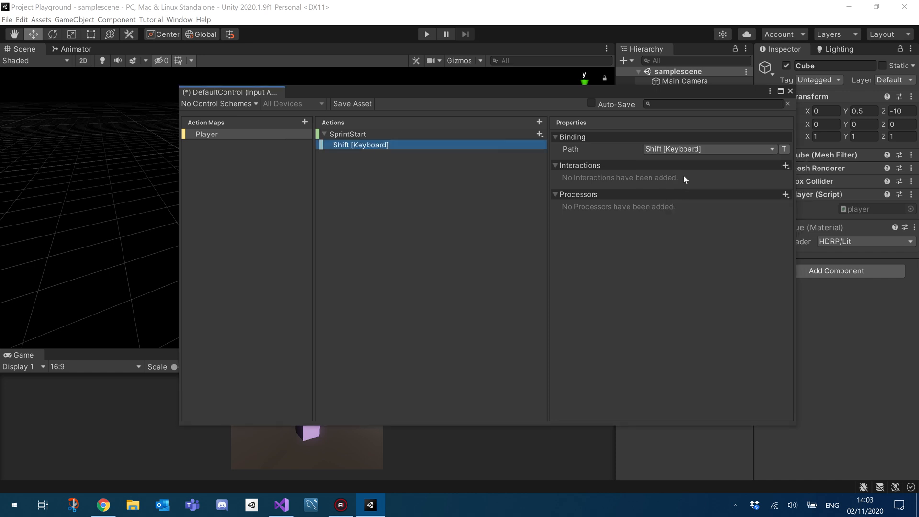
# - Add a Press interaction to the SprintStart Shift binding
pyautogui.click(786, 165)
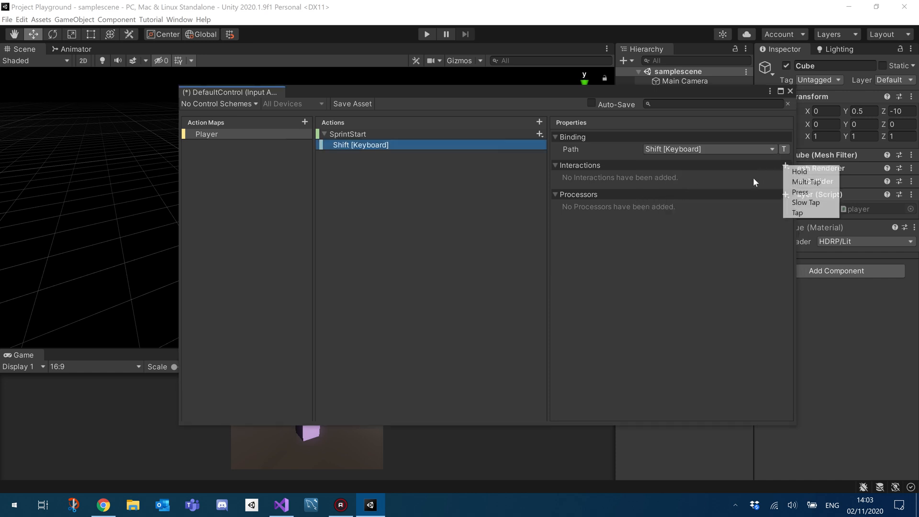
pyautogui.click(799, 192)
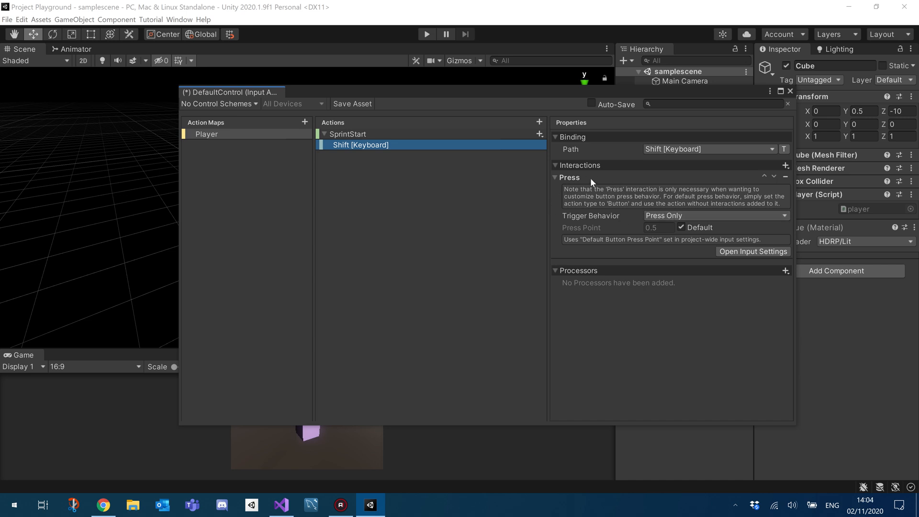
pyautogui.moveTo(784, 177)
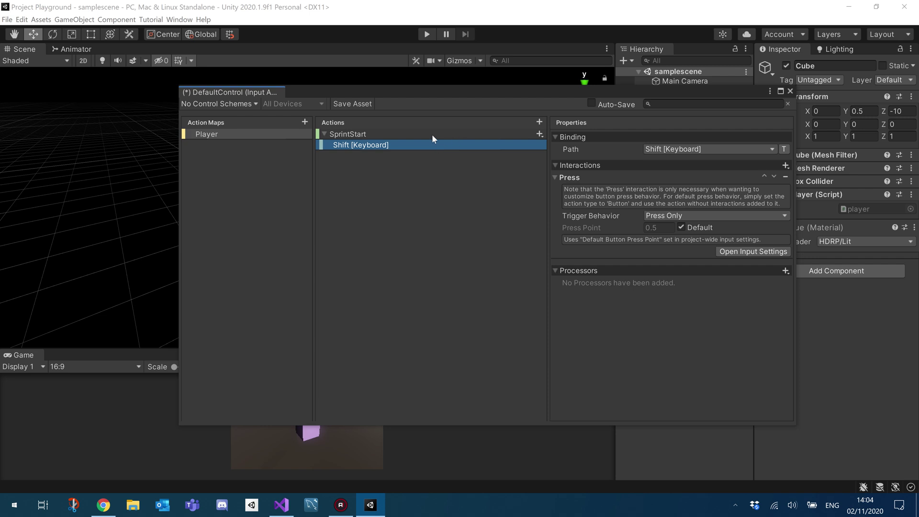
pyautogui.click(348, 134)
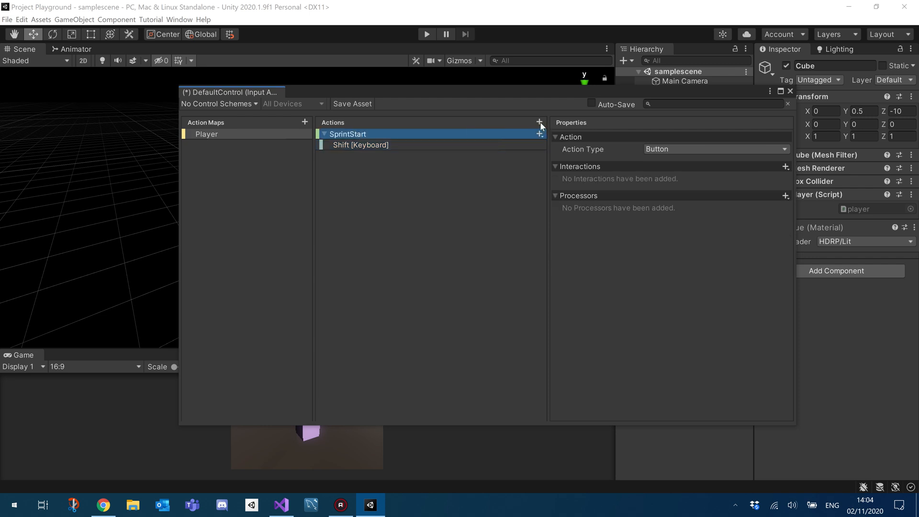
# - Add SprintFinish bound to Shift with a Release Only Press interaction, and save the asset
pyautogui.click(538, 122)
pyautogui.write('SprintFinish')
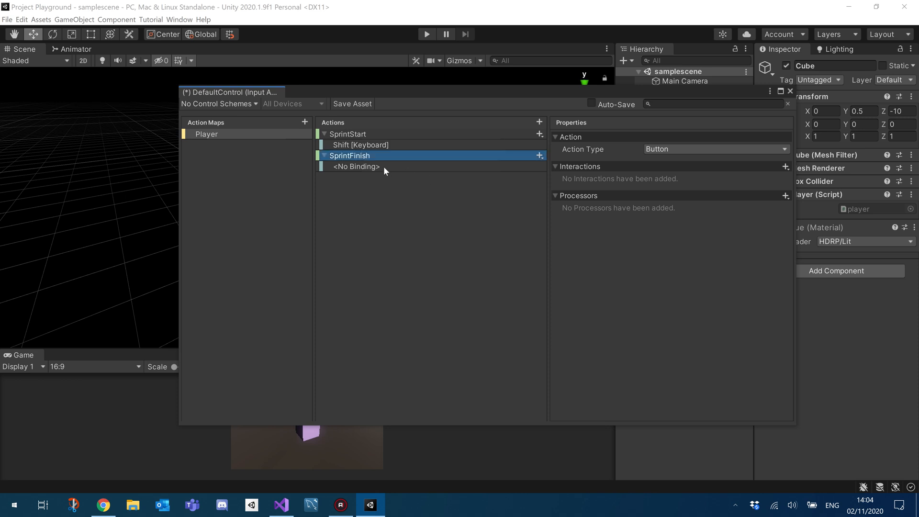
pyautogui.click(356, 167)
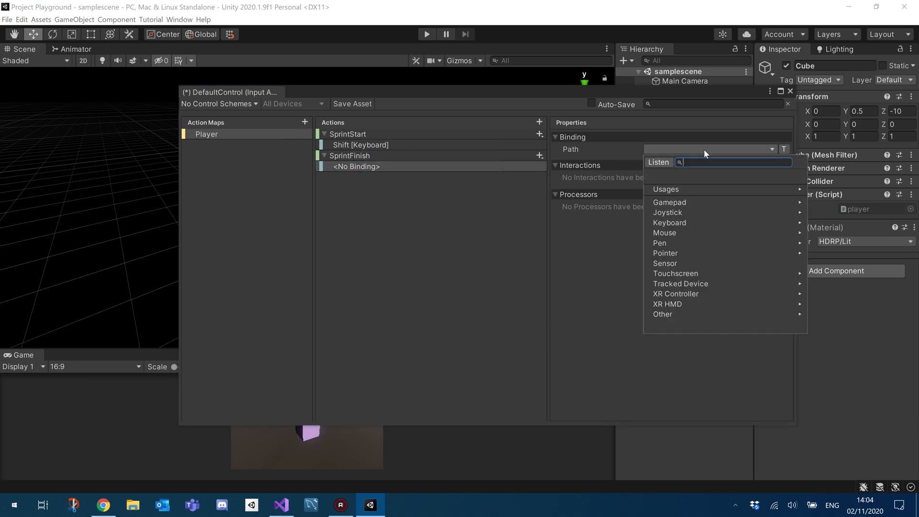
pyautogui.click(658, 162)
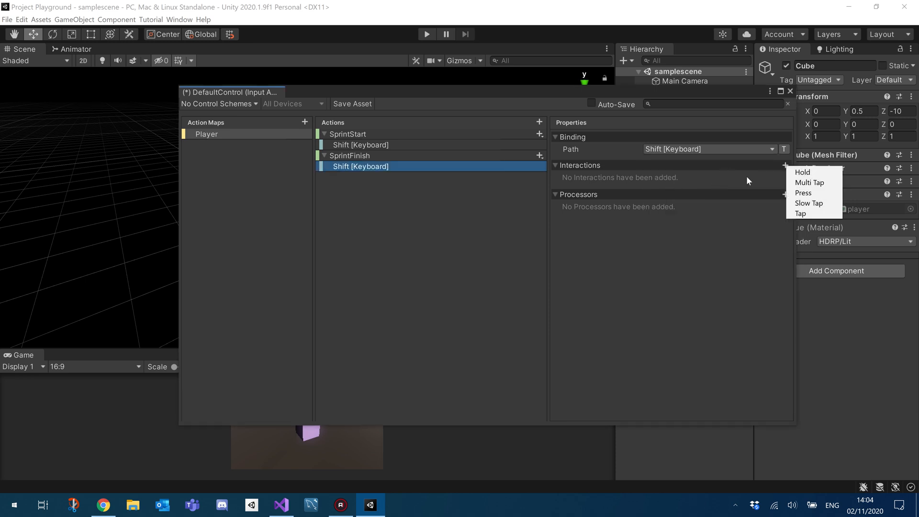
pyautogui.click(804, 192)
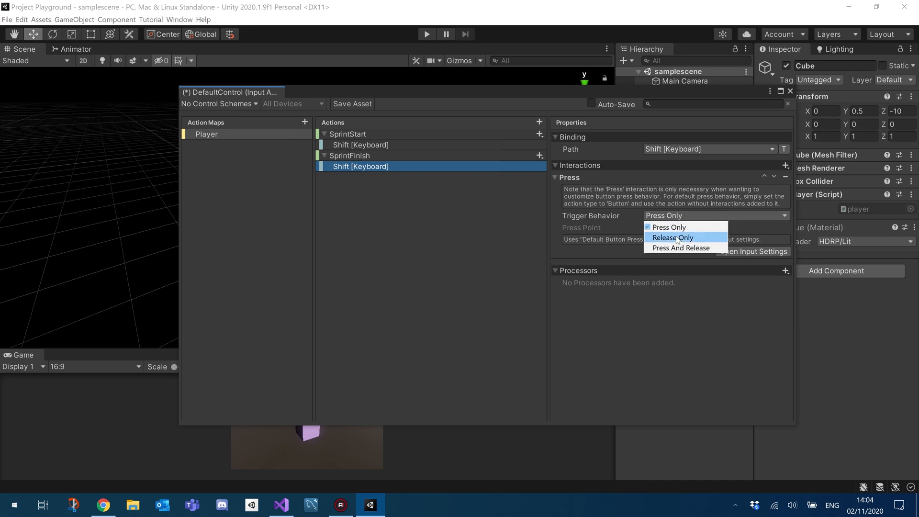
pyautogui.click(673, 237)
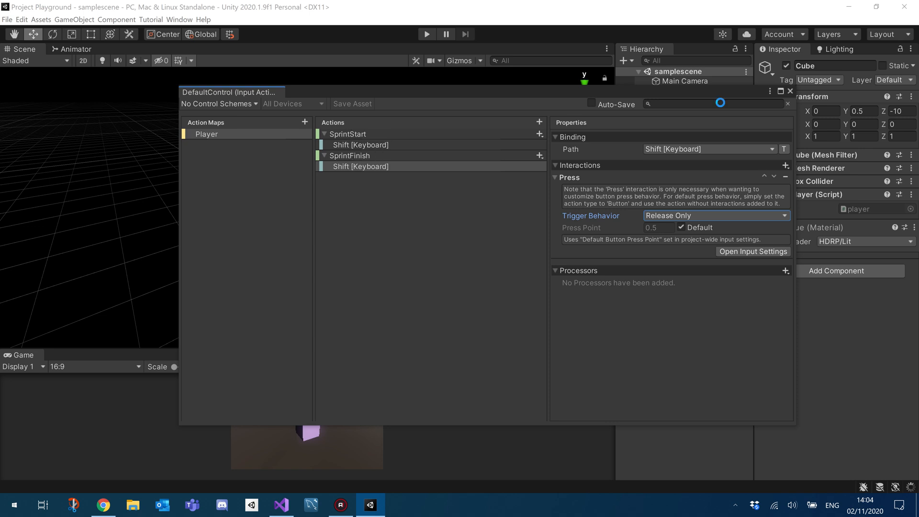
# - Close the Input Actions editor and inspect the DefaultControl asset and its generated C# class
pyautogui.click(790, 91)
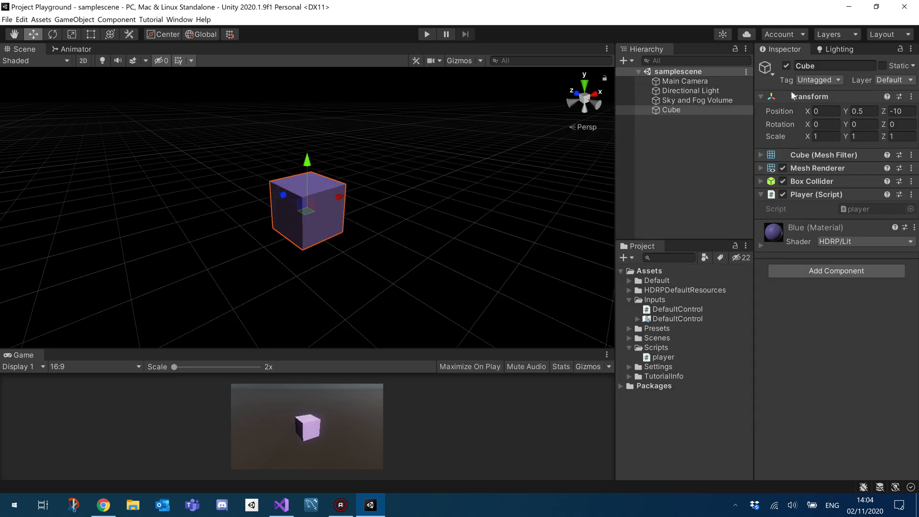
pyautogui.click(678, 318)
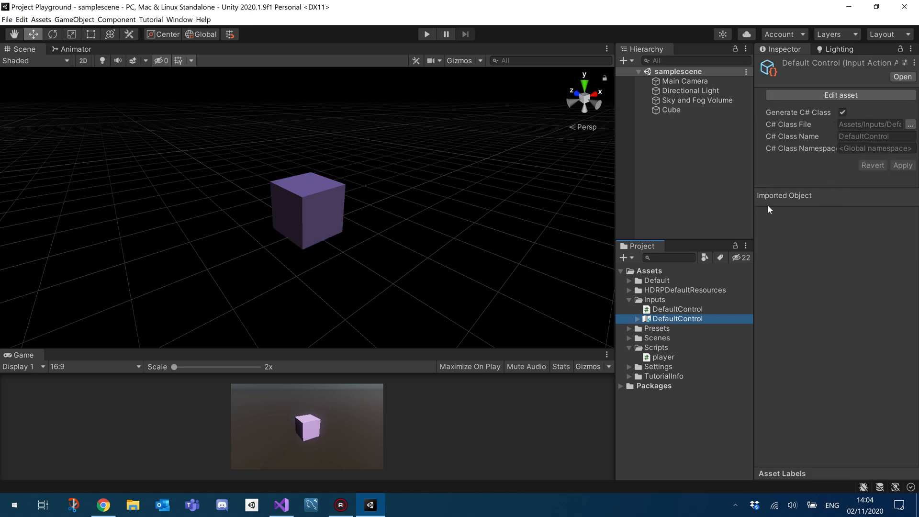
pyautogui.click(678, 308)
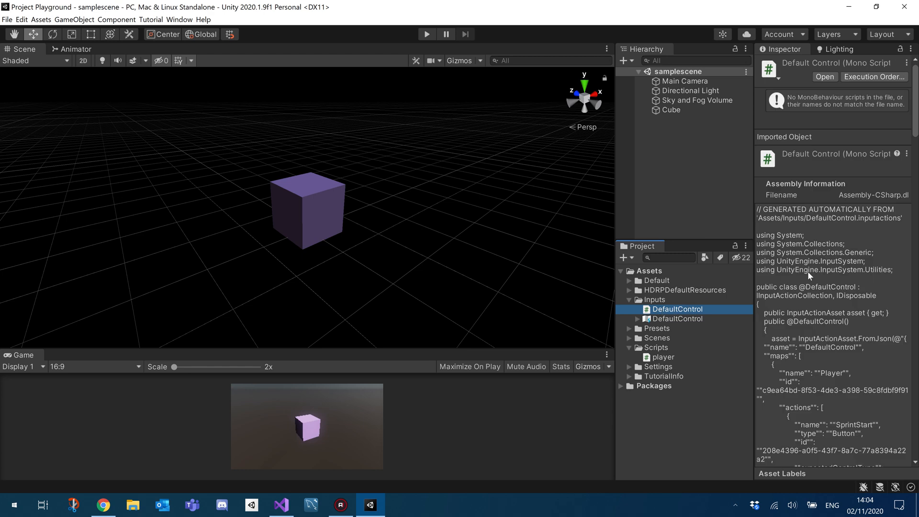
pyautogui.scroll(-3)
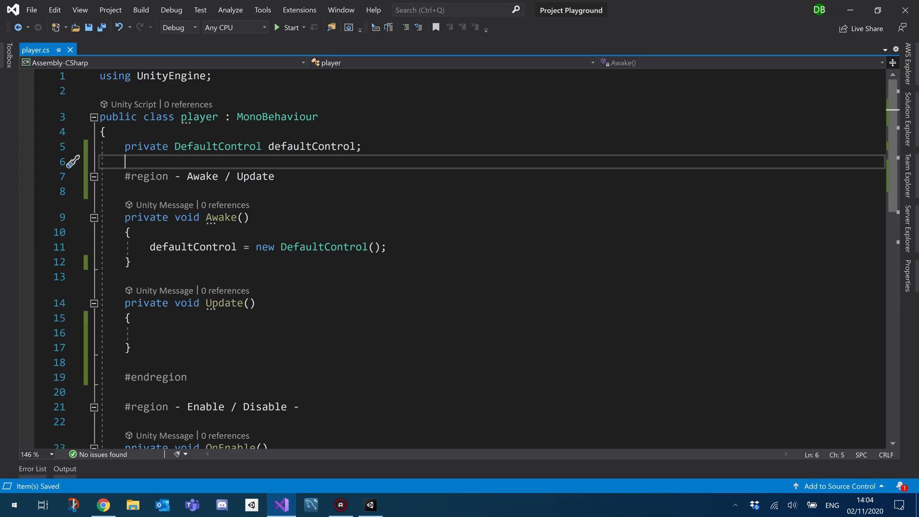
# - Review the defaultControl field, Awake and OnEnable, then collapse the Enable / Disable region
pyautogui.scroll(-3)
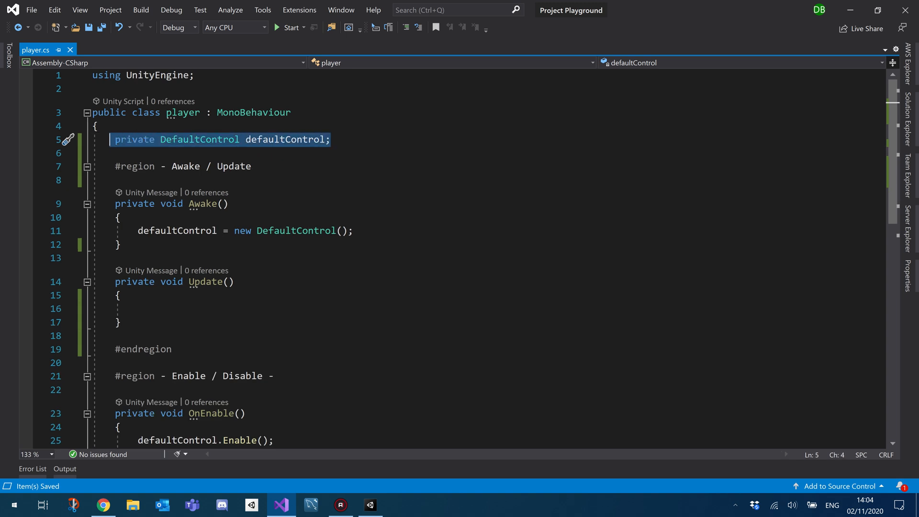
pyautogui.click(369, 505)
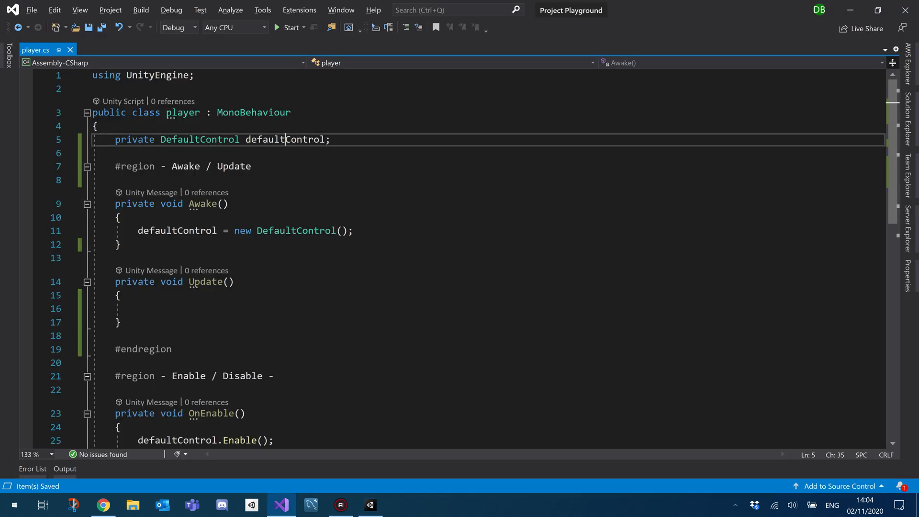
pyautogui.doubleClick(285, 139)
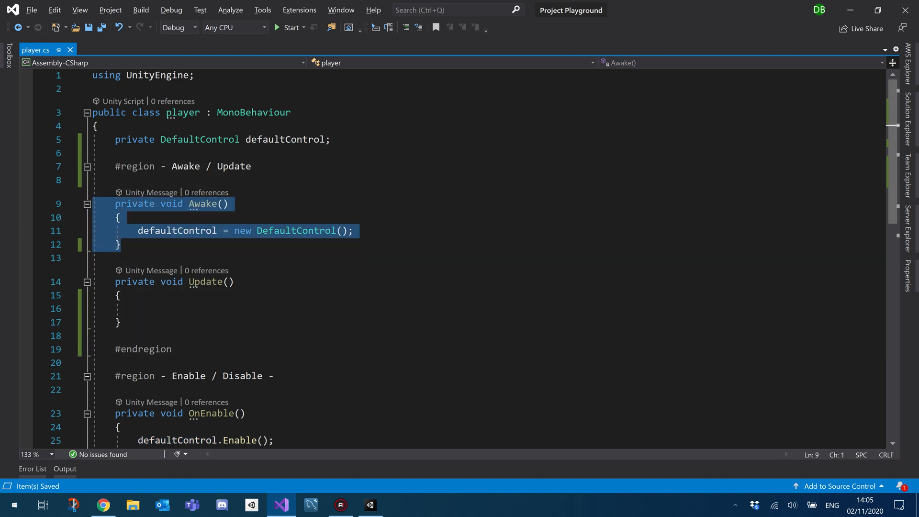
pyautogui.doubleClick(176, 230)
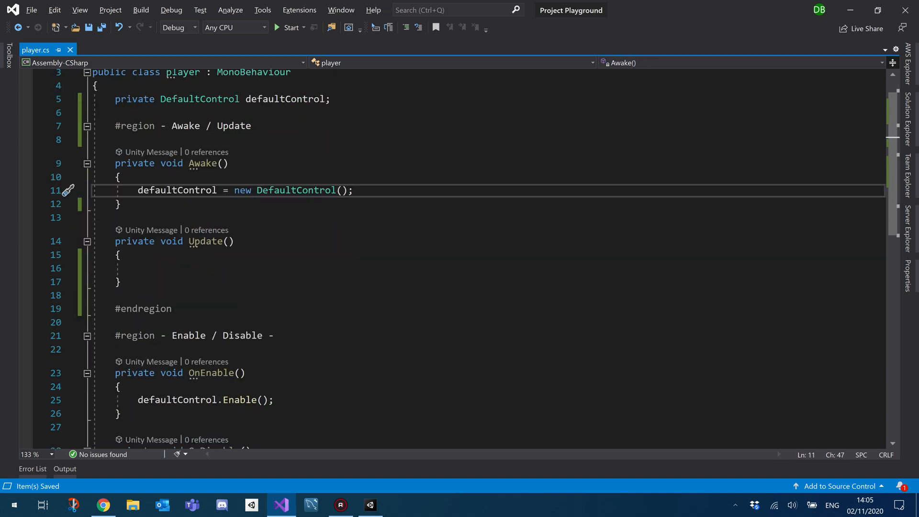
pyautogui.scroll(-3)
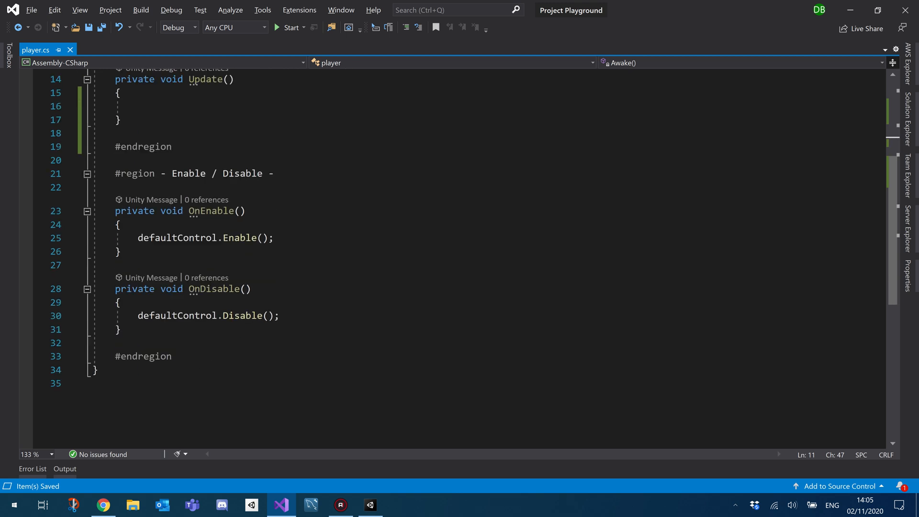
pyautogui.click(211, 210)
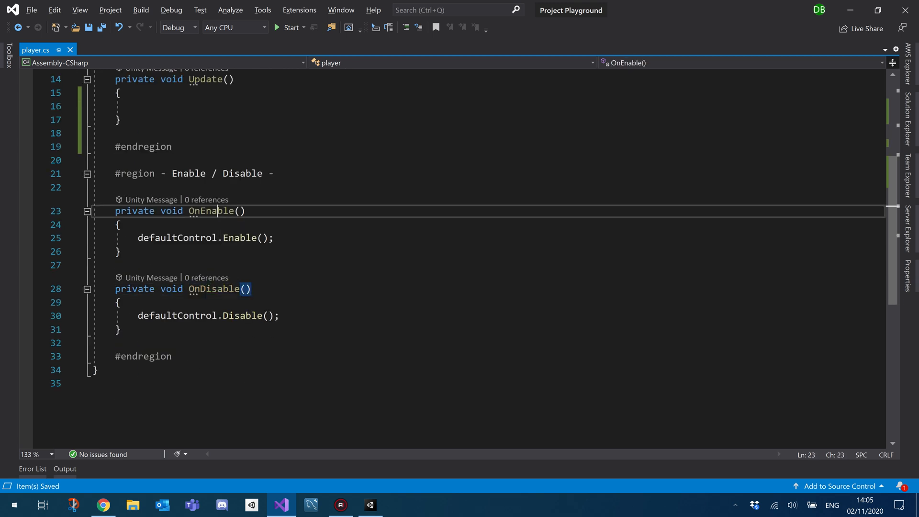
pyautogui.doubleClick(177, 237)
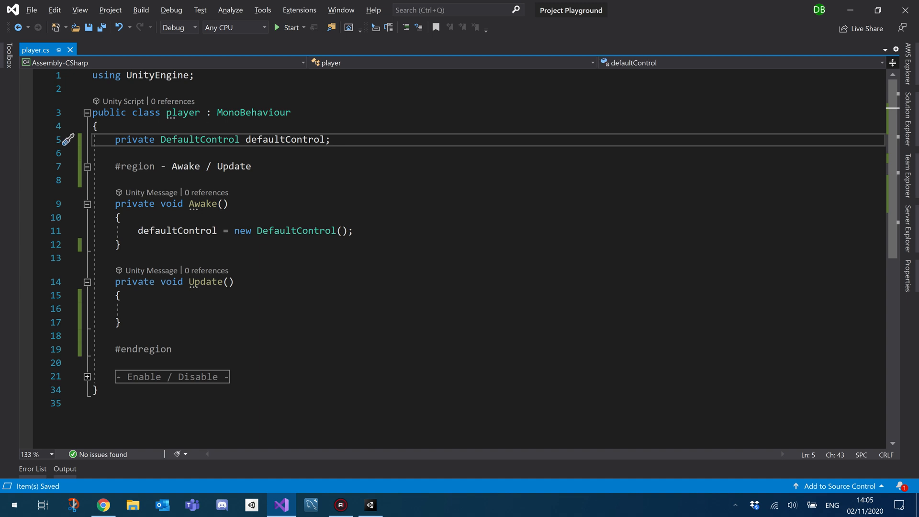
# - Add 'public bool isSprinting;' below the defaultControl field and save player.cs
pyautogui.write('public bool I')
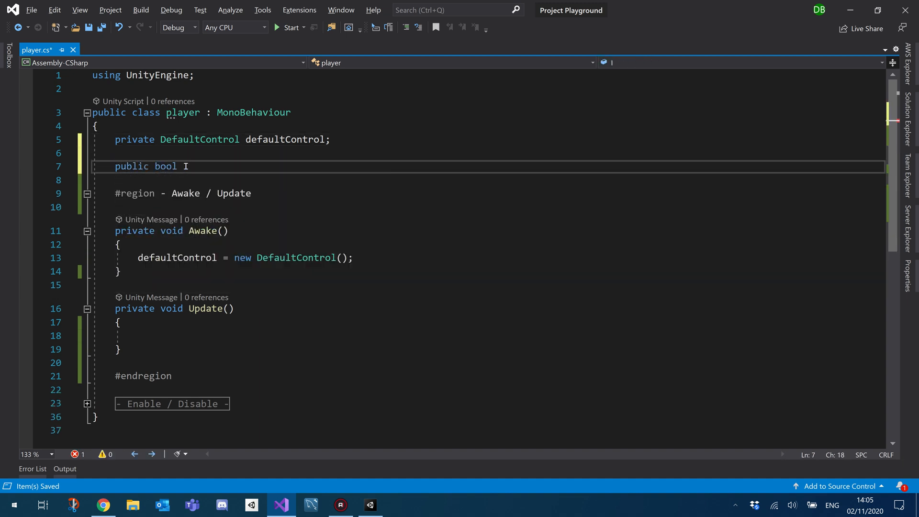
pyautogui.write('sSprinti')
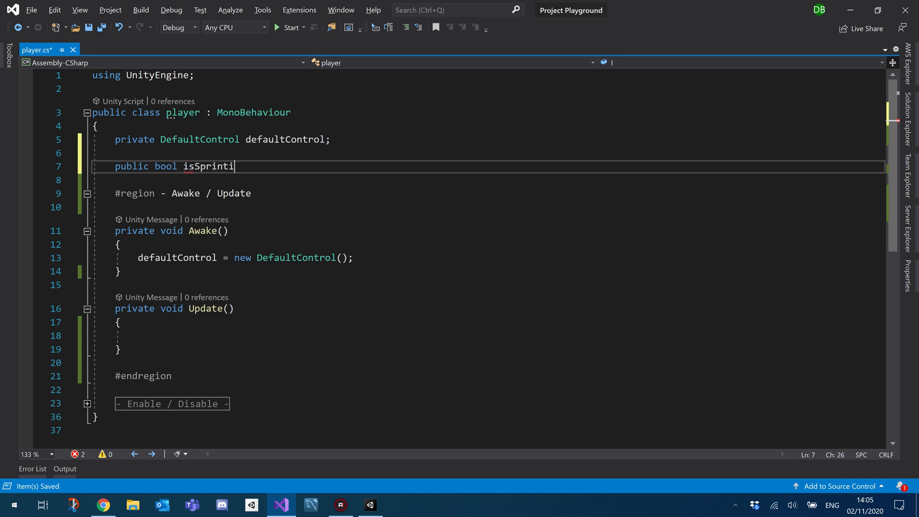
pyautogui.write('ng;')
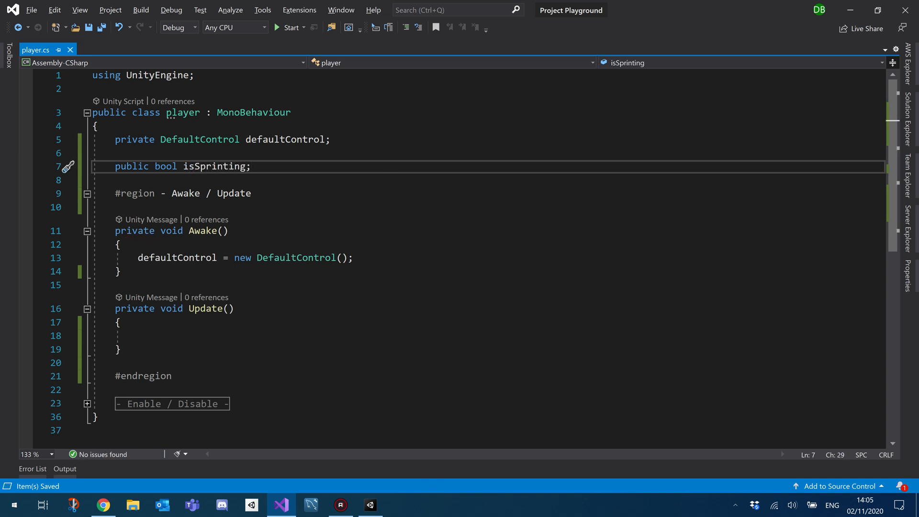
pyautogui.doubleClick(214, 166)
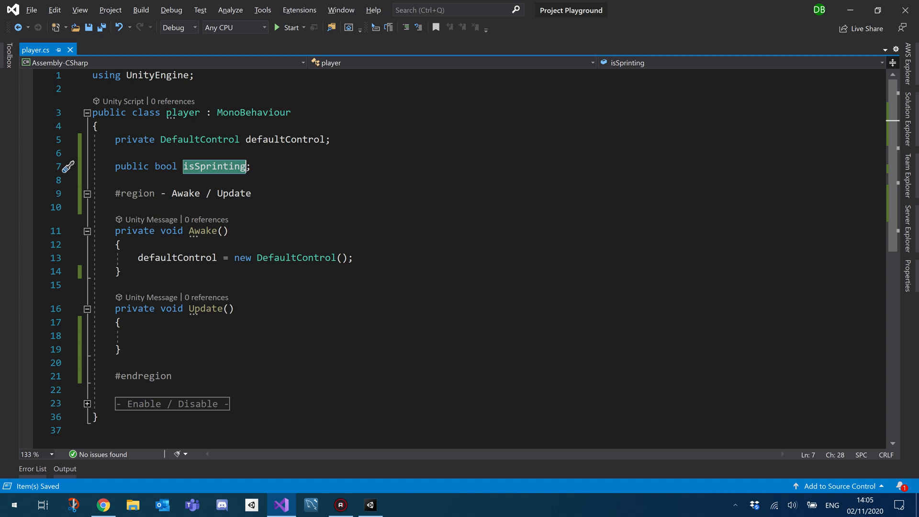
pyautogui.click(251, 166)
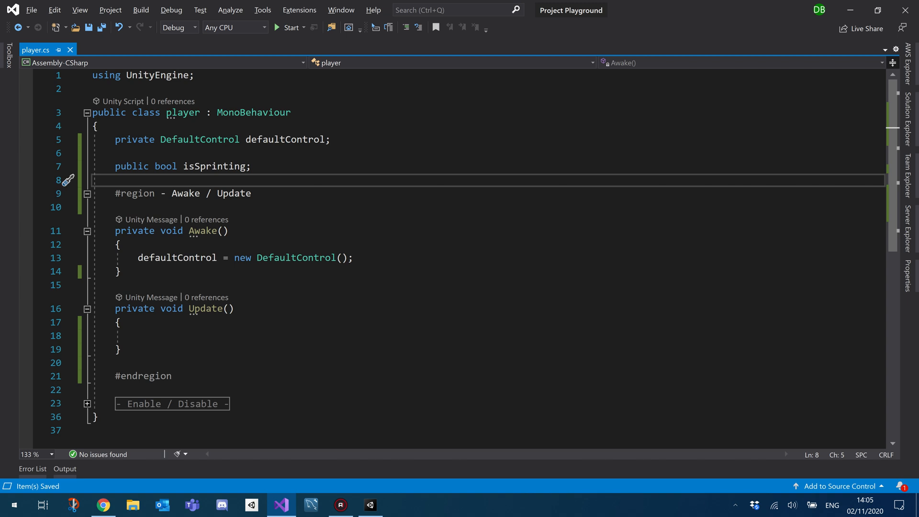
pyautogui.doubleClick(177, 257)
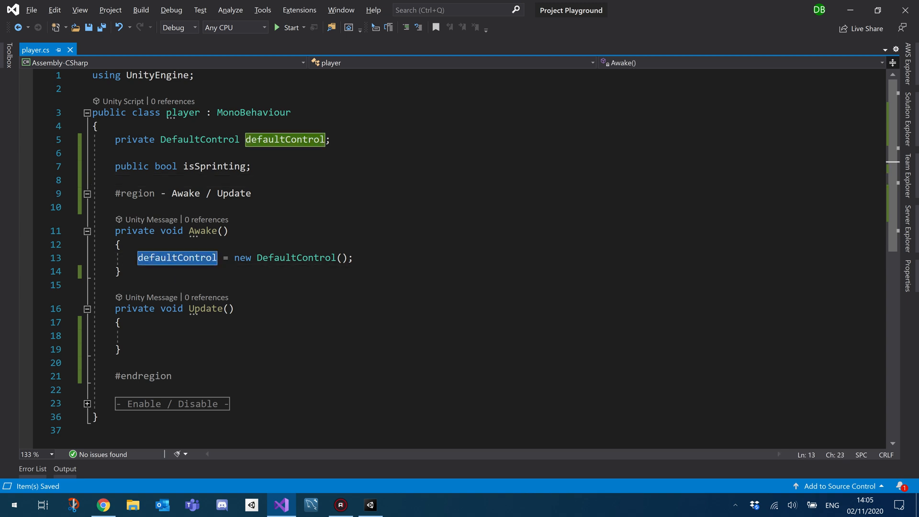
pyautogui.click(118, 349)
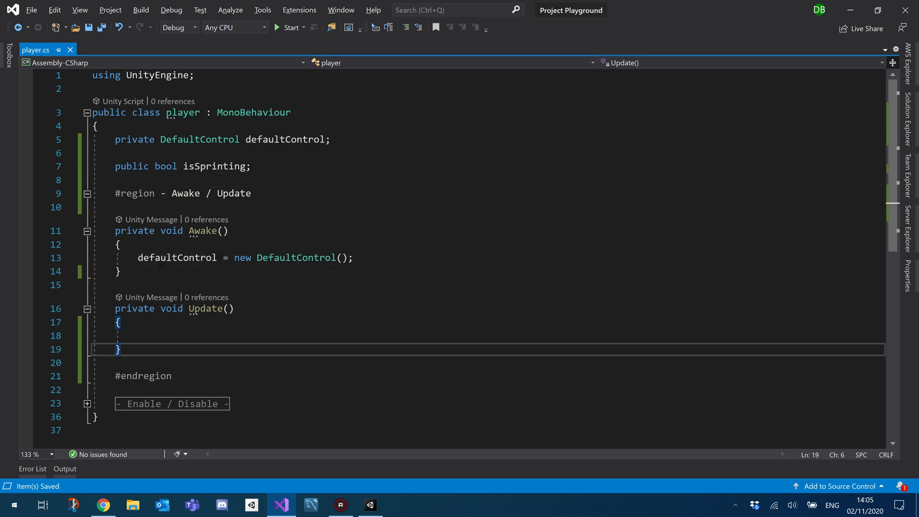
# - Write a private SprintPressed() method below Update and duplicate it as SprintReleased()
pyautogui.press('enter')
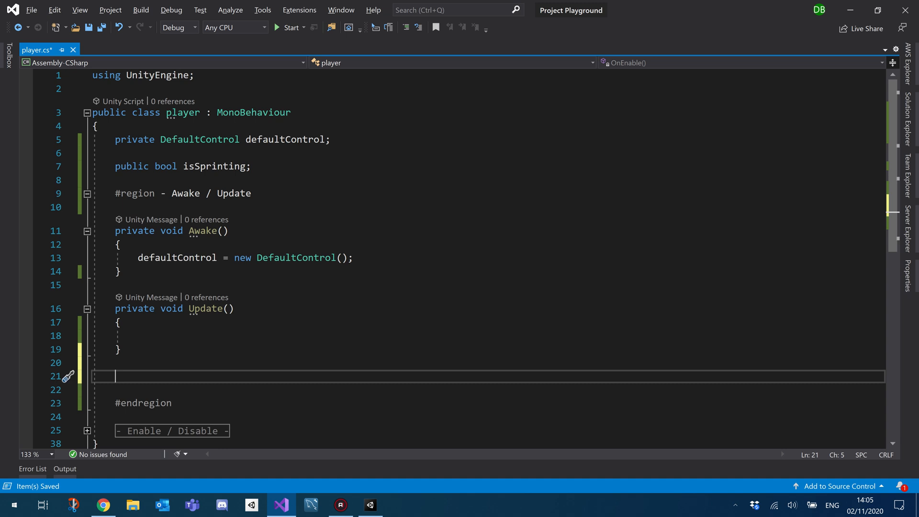
pyautogui.write('private void')
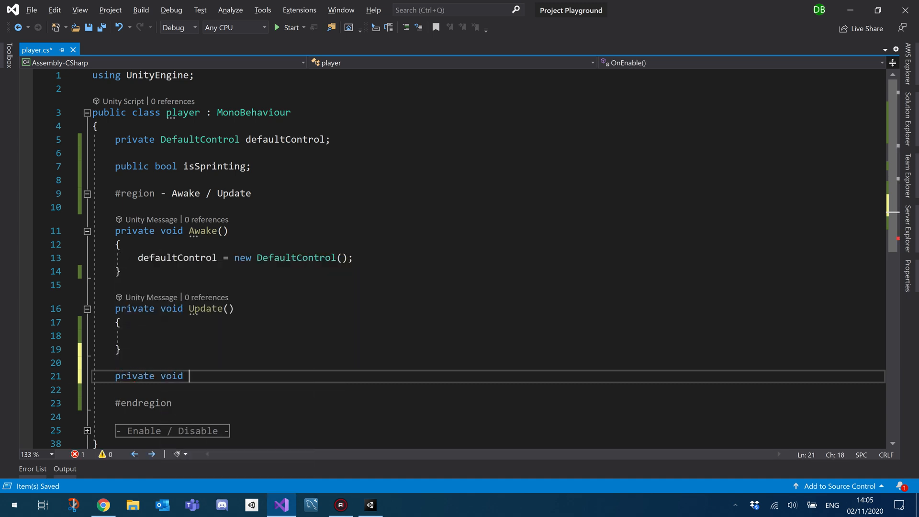
pyautogui.write('Spr')
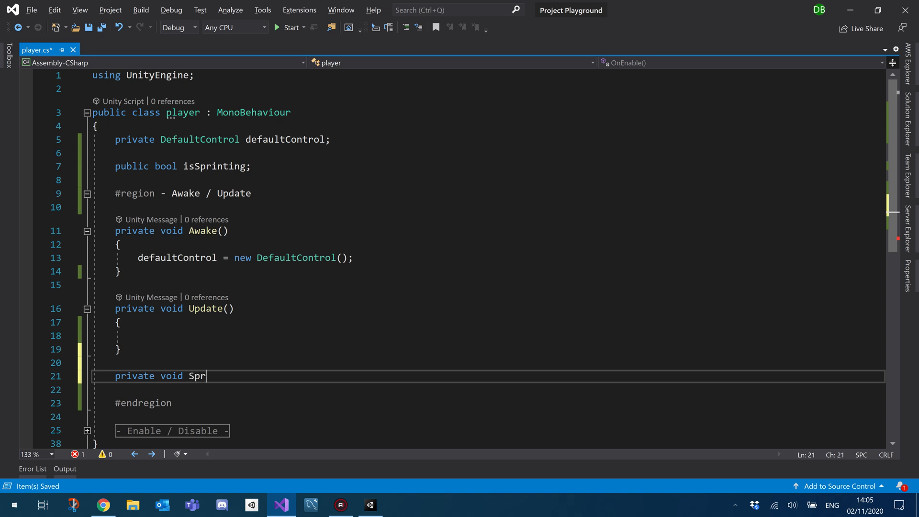
pyautogui.write('intPressed')
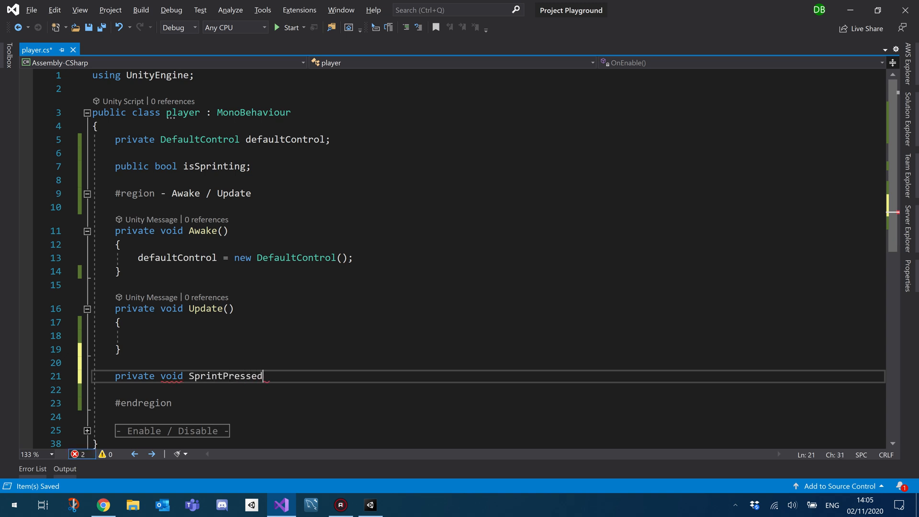
pyautogui.write('()')
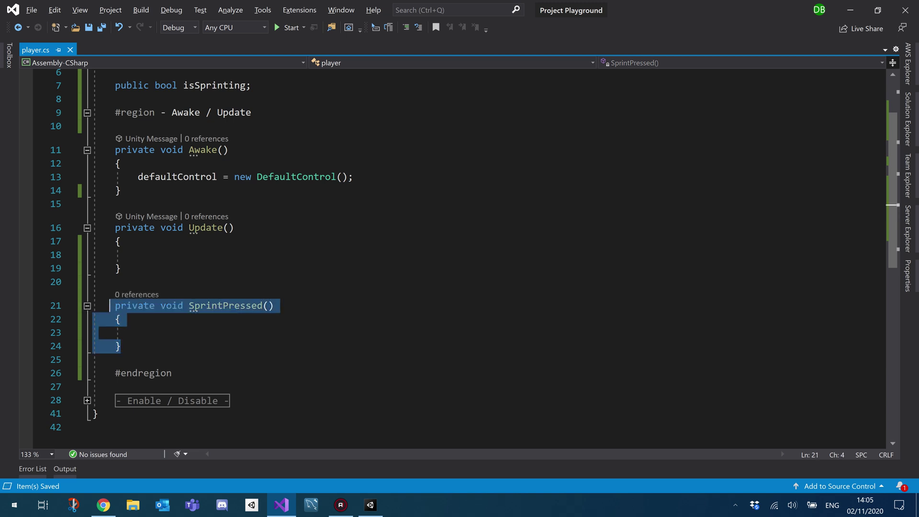
pyautogui.press('ctrl+v')
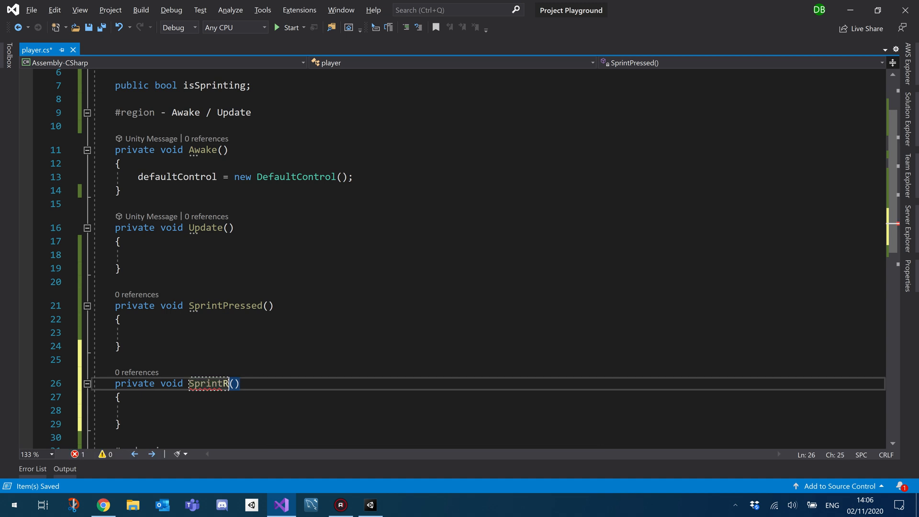
pyautogui.write('eleased')
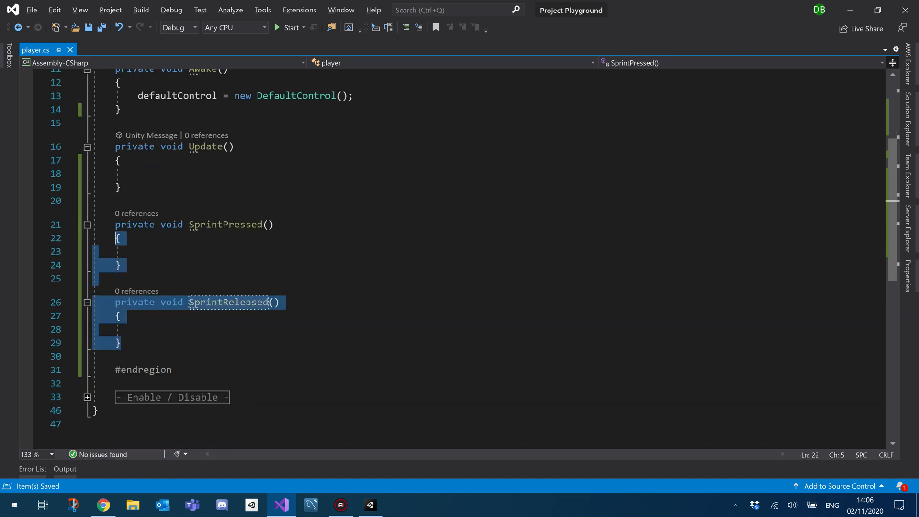
# - Fill the method bodies with 'isSprinting = true;' and 'isSprinting = false;'
pyautogui.scroll(3)
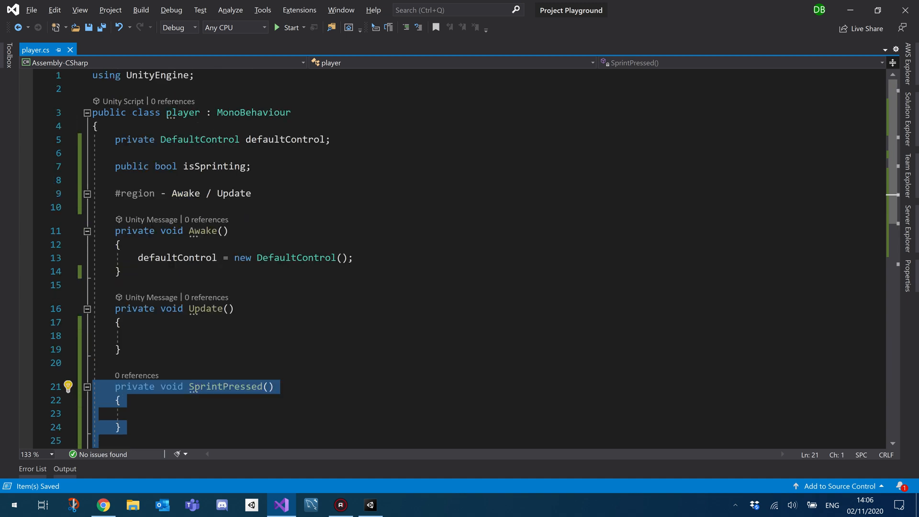
pyautogui.scroll(-3)
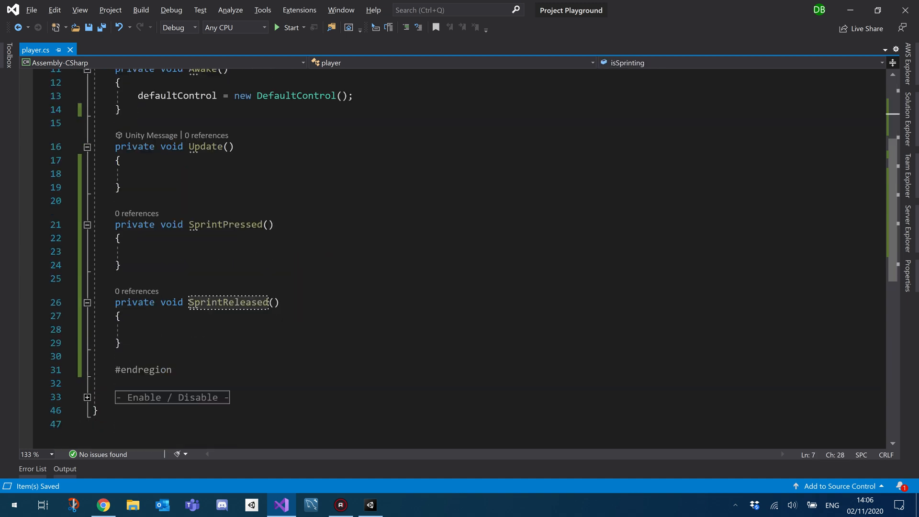
pyautogui.write('isSprinting =')
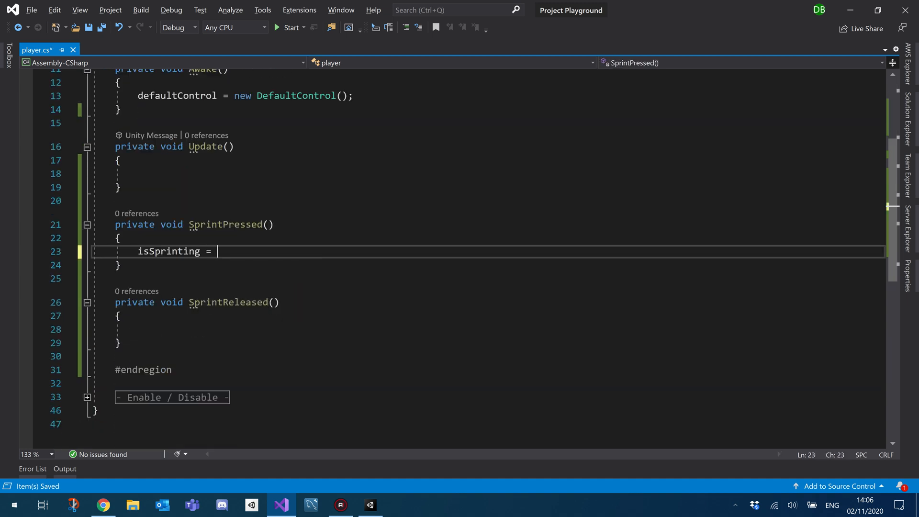
pyautogui.write('true;')
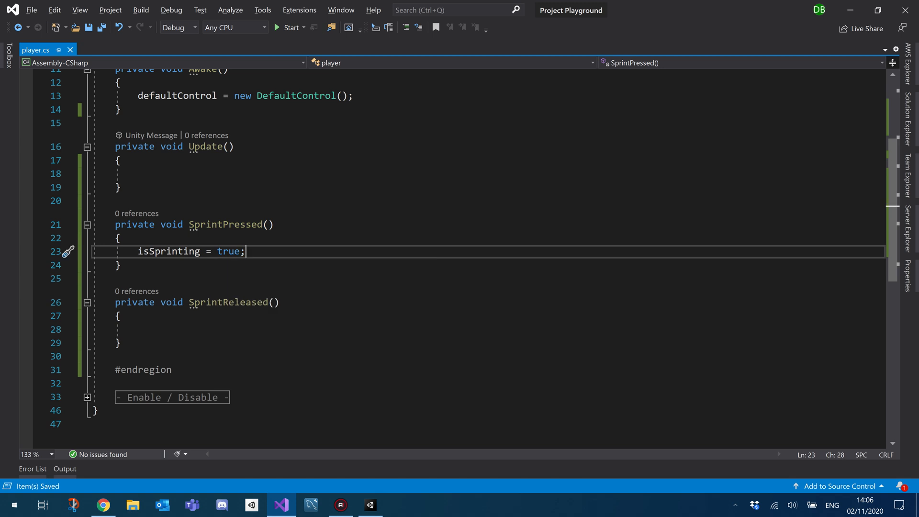
pyautogui.write('isSprinting = true;')
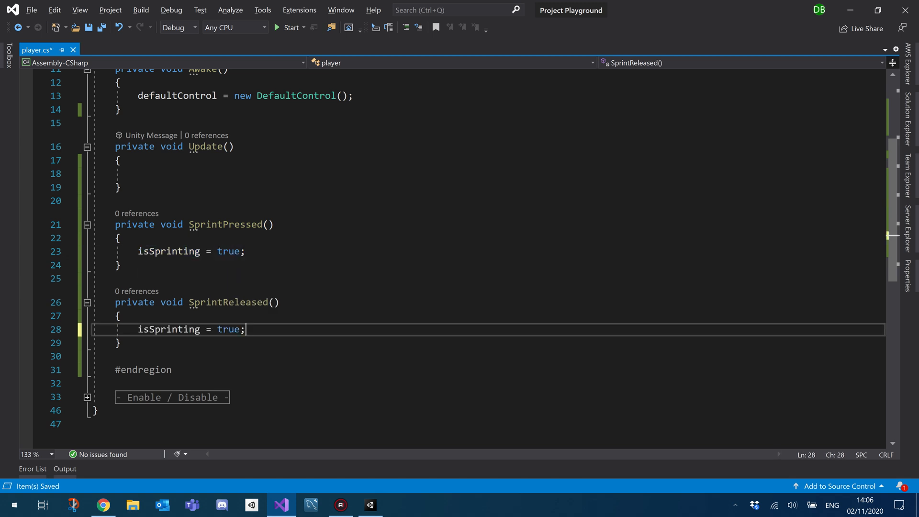
pyautogui.write('false')
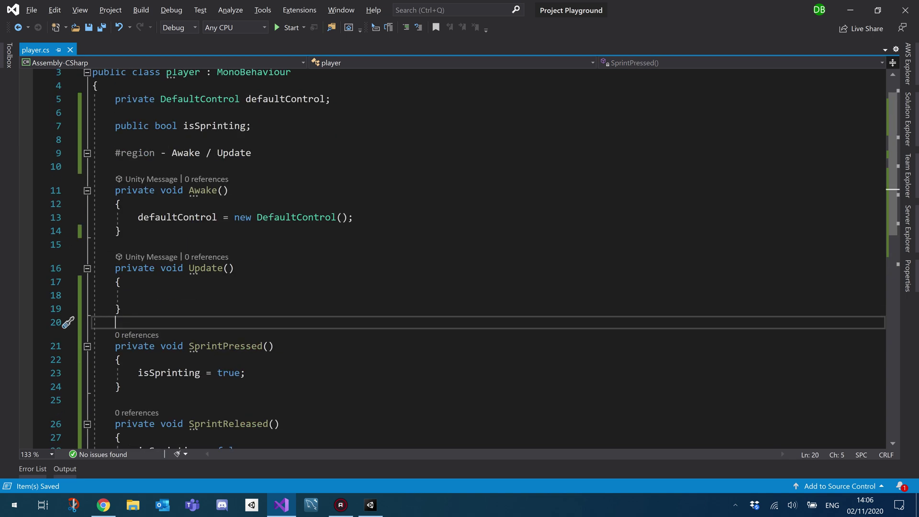
# - In Awake, add 'defaultControl.Player.SprintStart.performed += x => SprintPressed();'
pyautogui.doubleClick(214, 166)
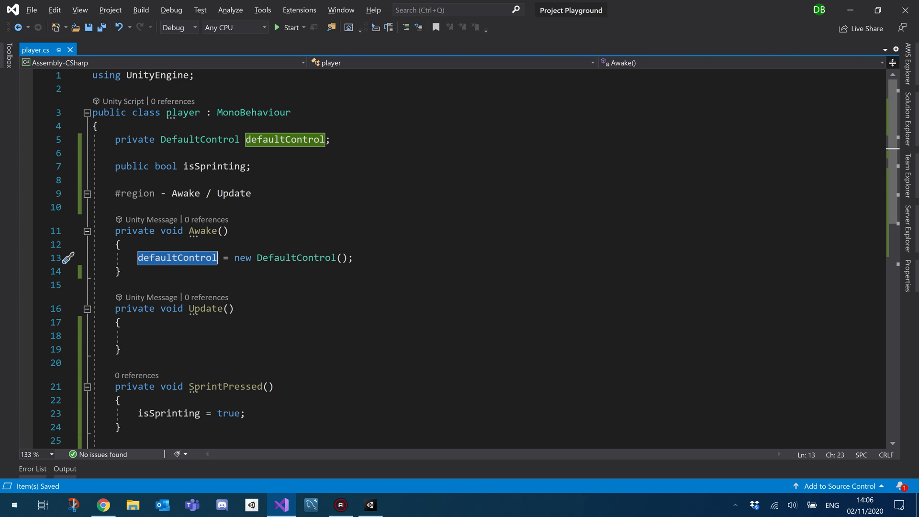
pyautogui.press('Enter')
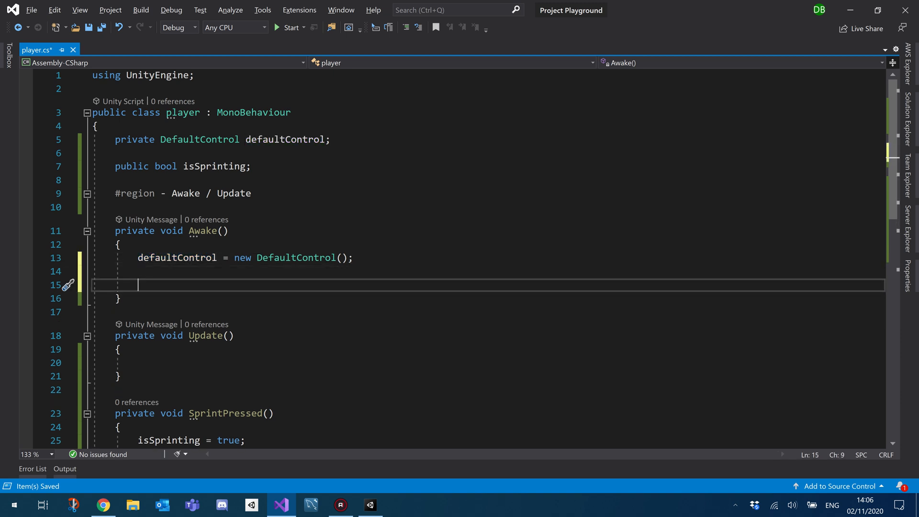
pyautogui.write('defaultControl.player.')
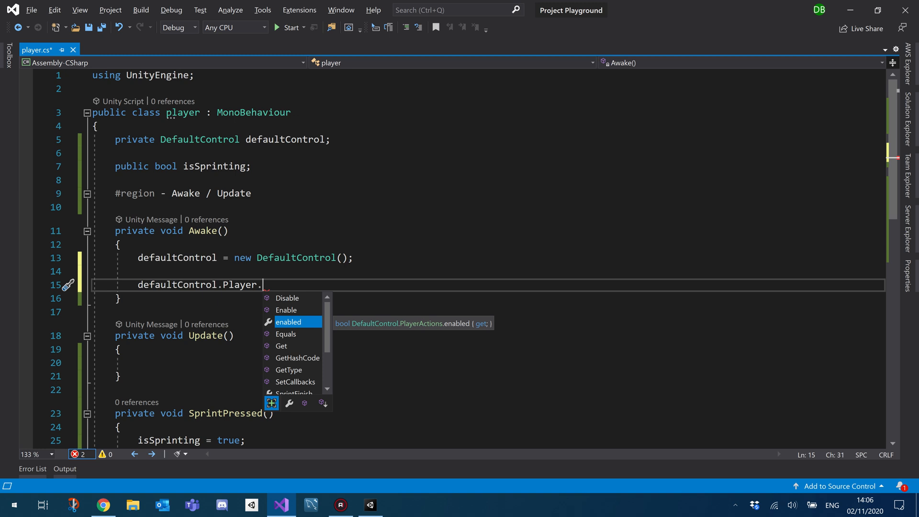
pyautogui.write('r')
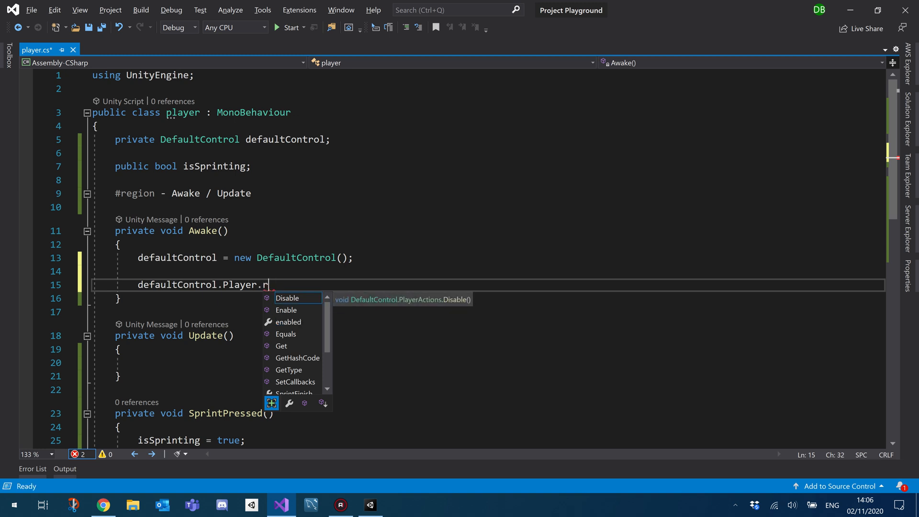
pyautogui.write('sprintStart')
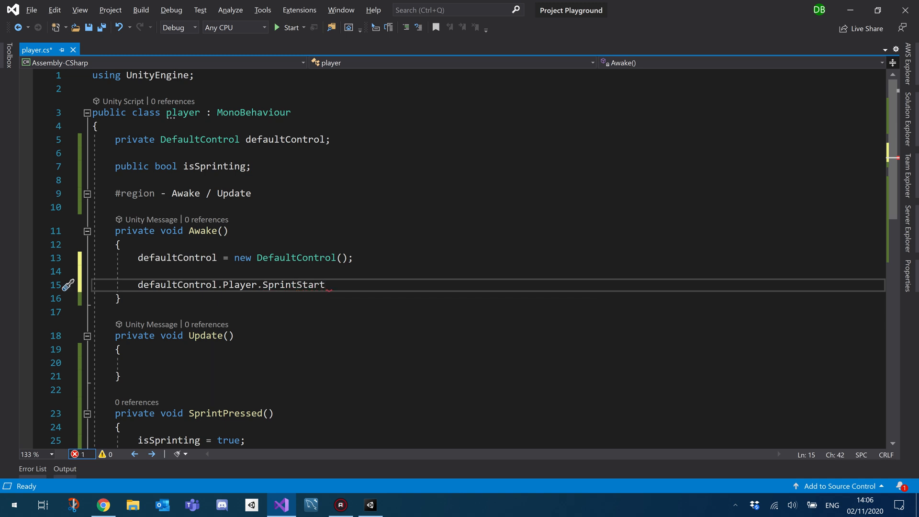
pyautogui.doubleClick(293, 284)
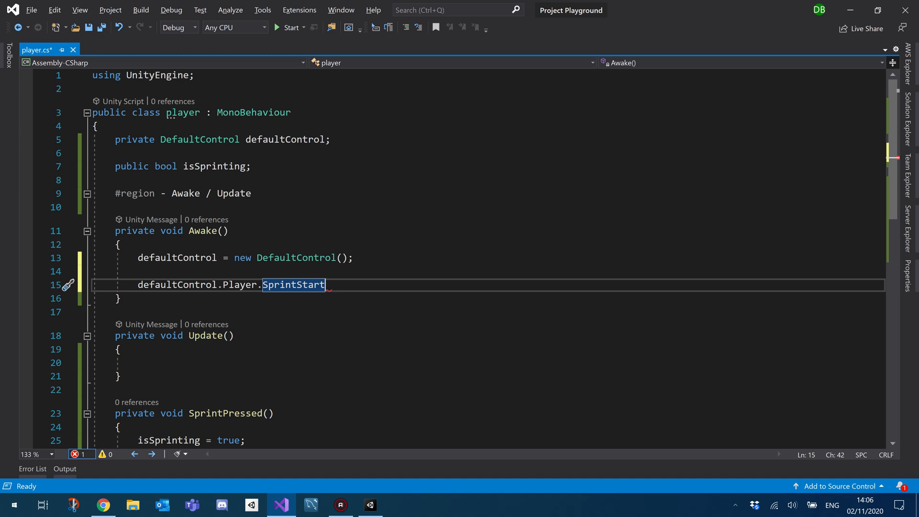
pyautogui.write('.performed')
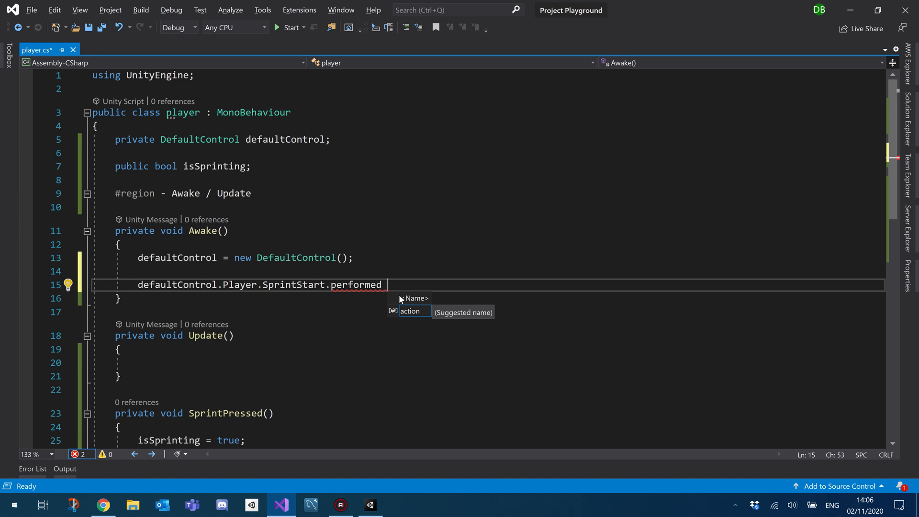
pyautogui.write('+=')
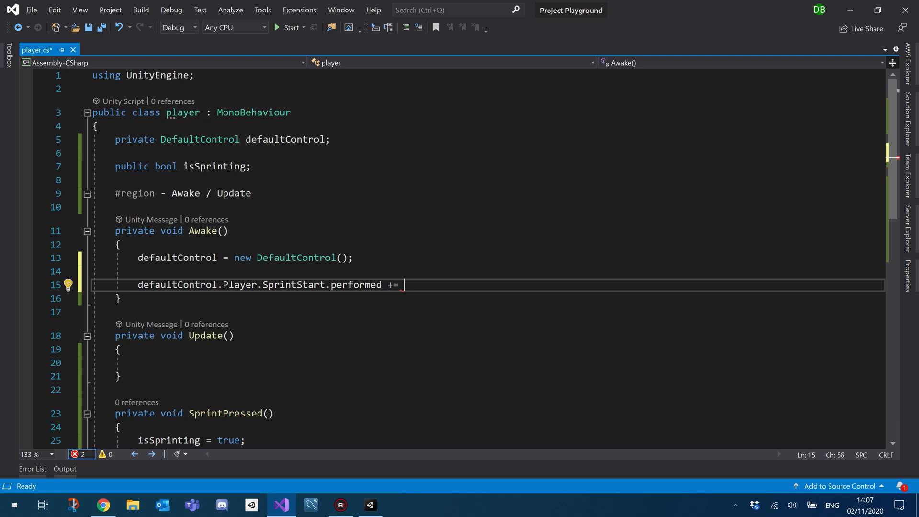
pyautogui.write('x')
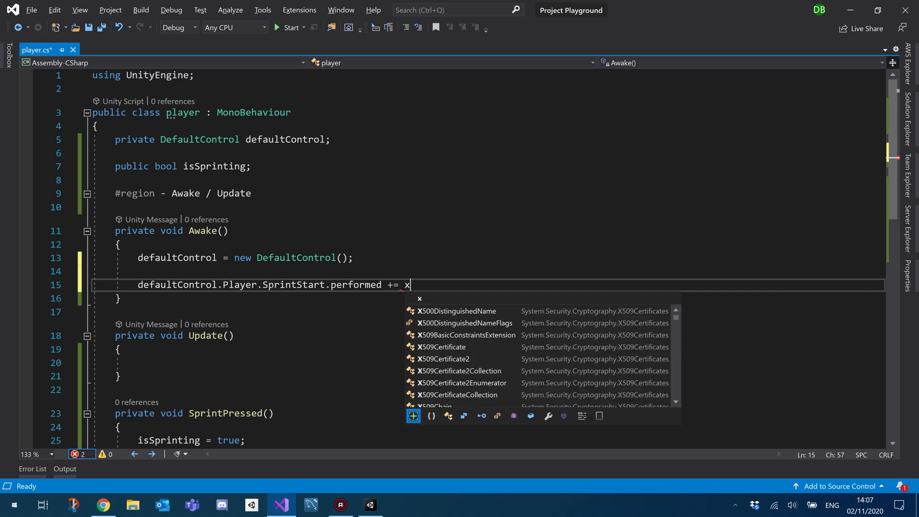
pyautogui.write('=>')
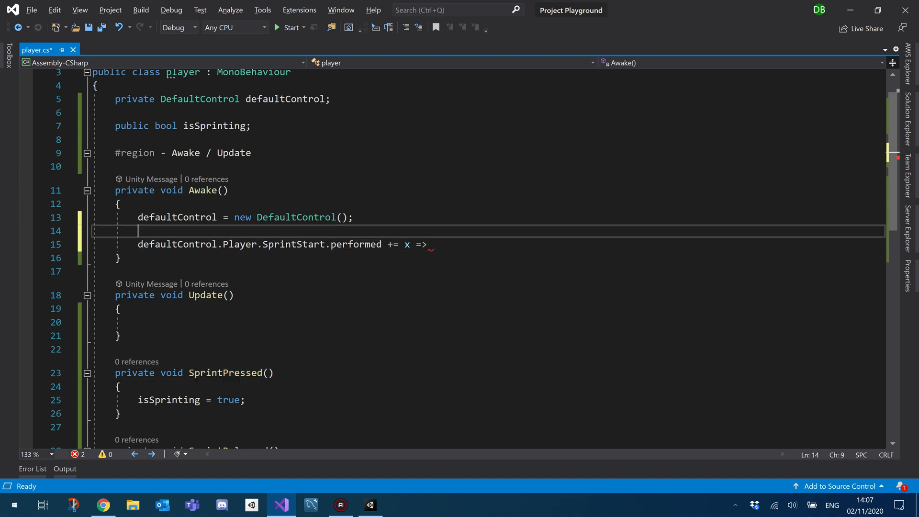
pyautogui.write('SprintPressed();')
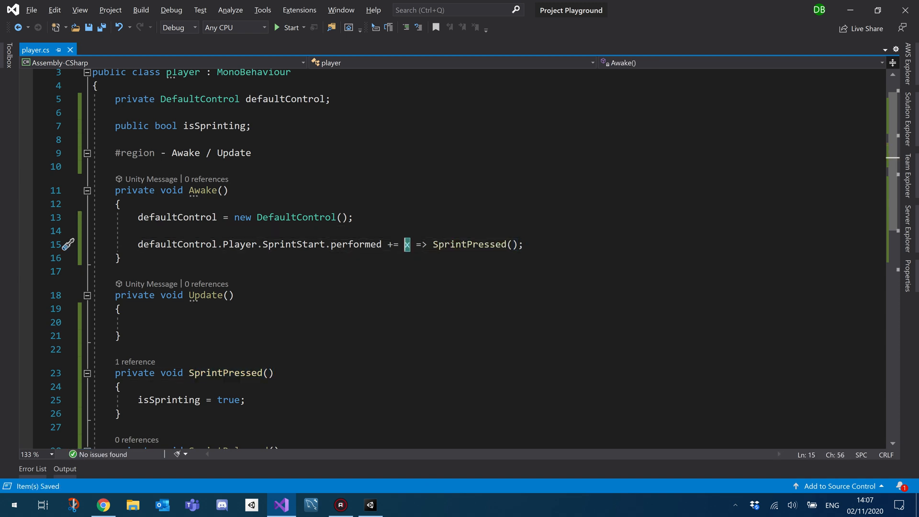
pyautogui.moveTo(407, 244)
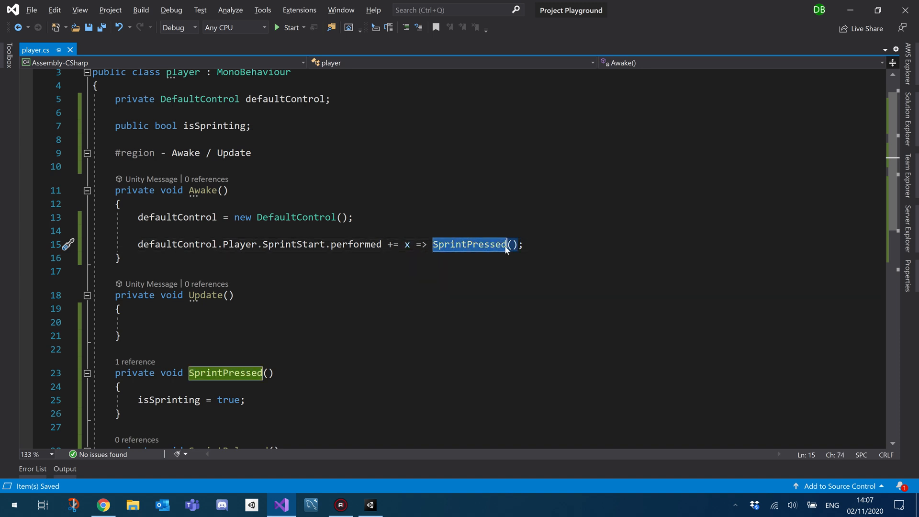
# - Duplicate the subscription line as SprintFinish.performed calling SprintReleased()
pyautogui.scroll(-3)
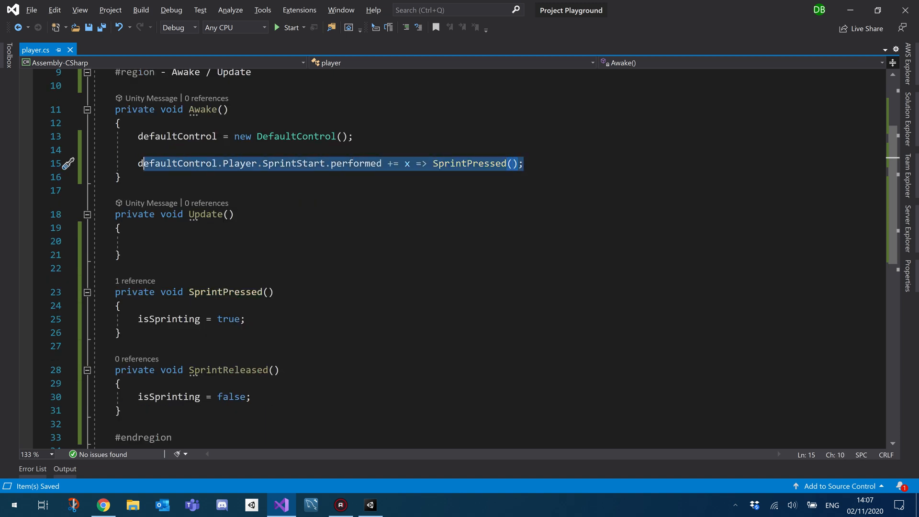
pyautogui.click(521, 164)
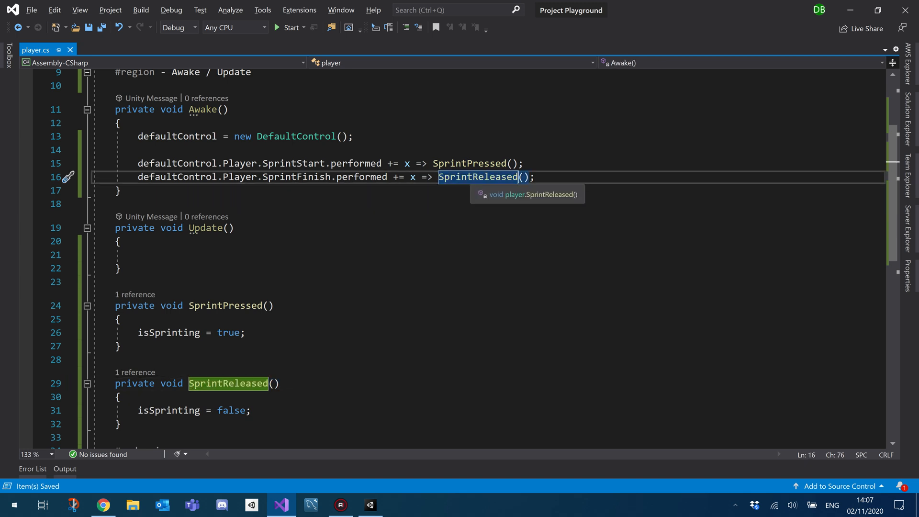
pyautogui.click(177, 162)
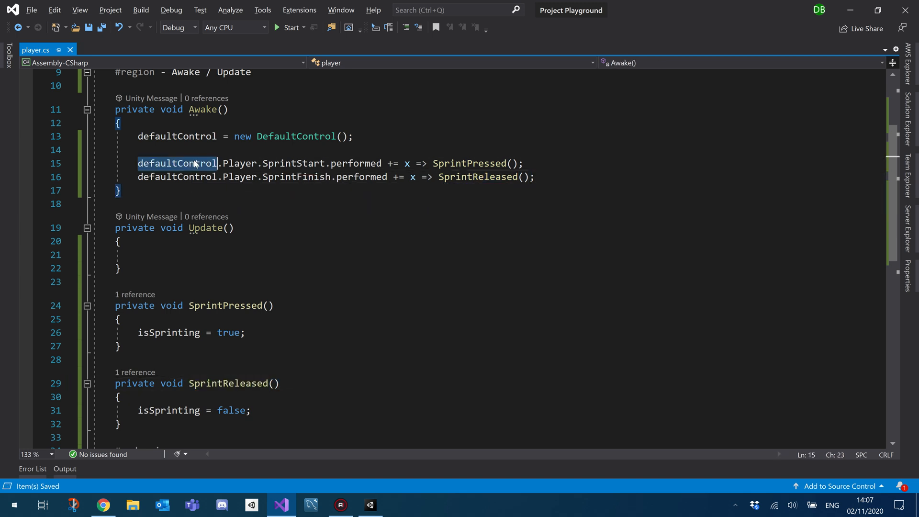
pyautogui.doubleClick(240, 162)
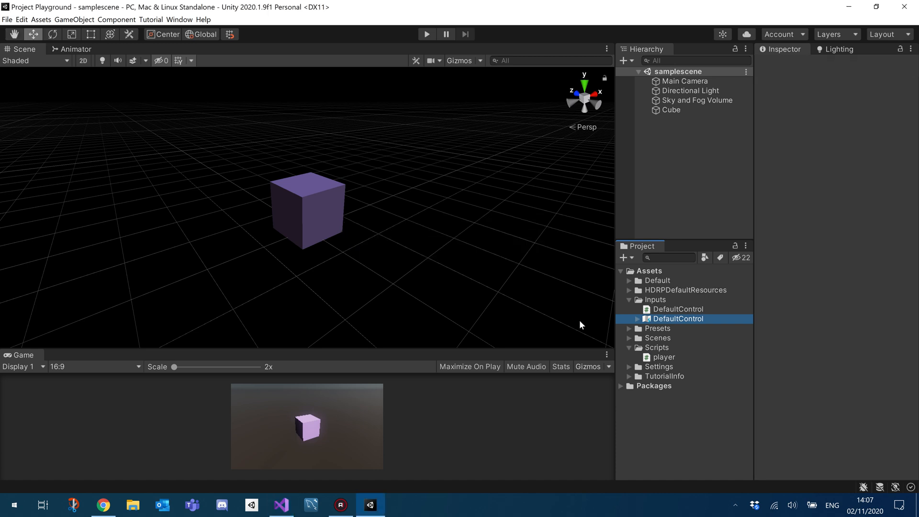
pyautogui.click(678, 319)
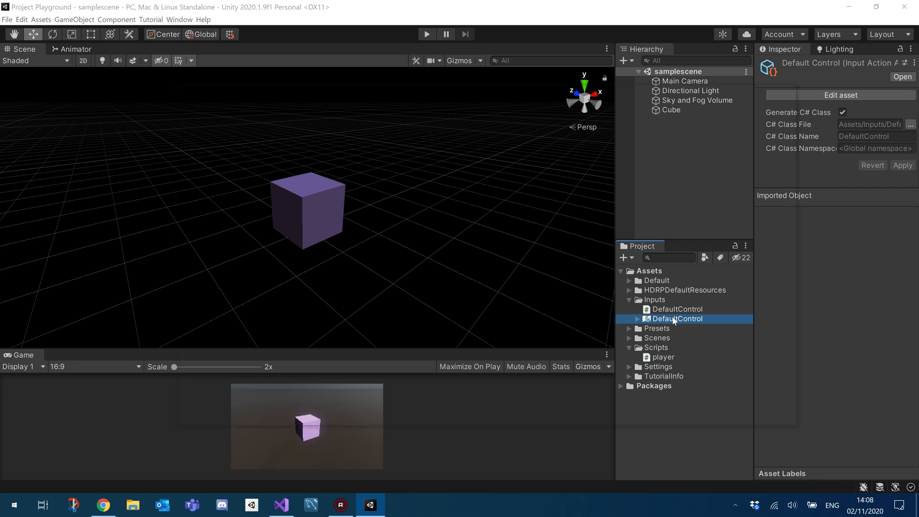
pyautogui.doubleClick(677, 318)
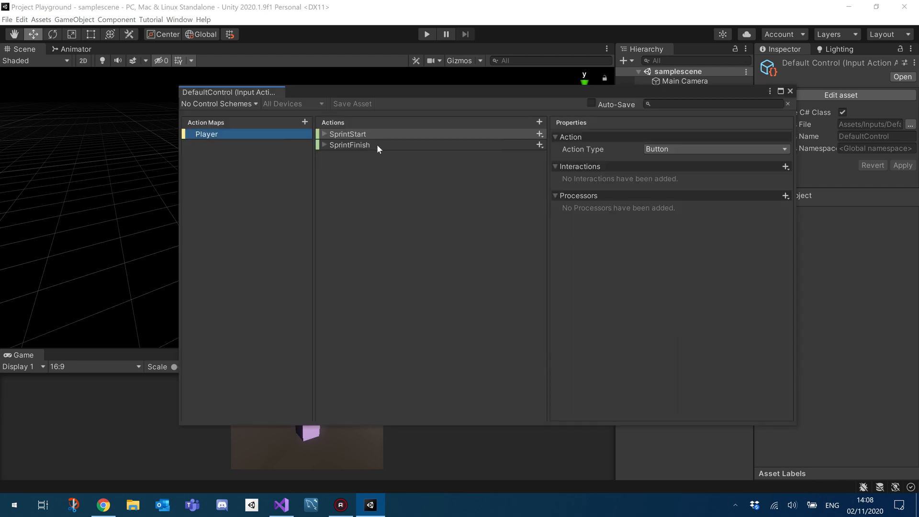
pyautogui.click(347, 133)
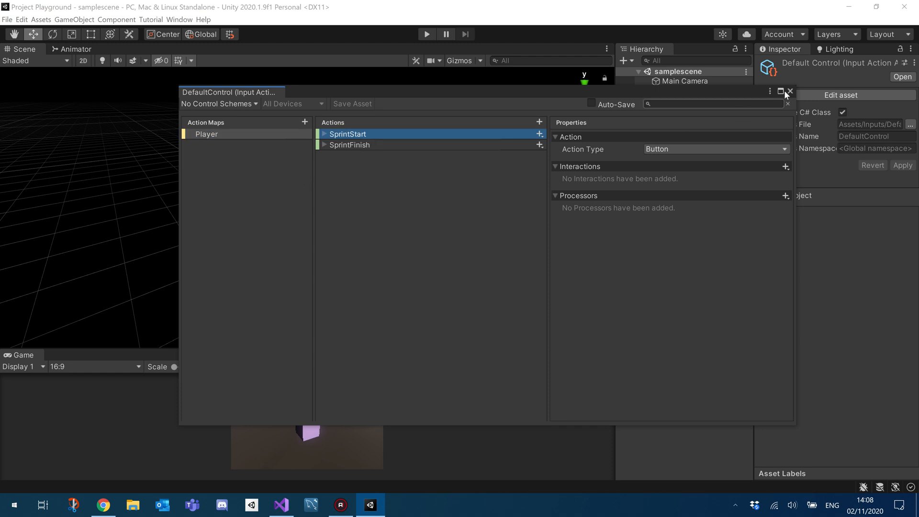
pyautogui.click(281, 505)
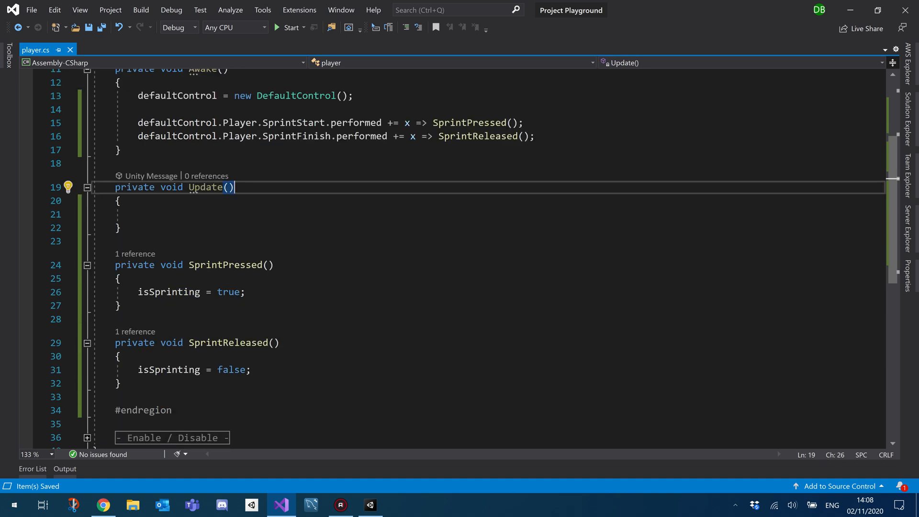
# - Move the empty Update method below the Awake / Update #endregion and verify by toggling the region
pyautogui.click(119, 201)
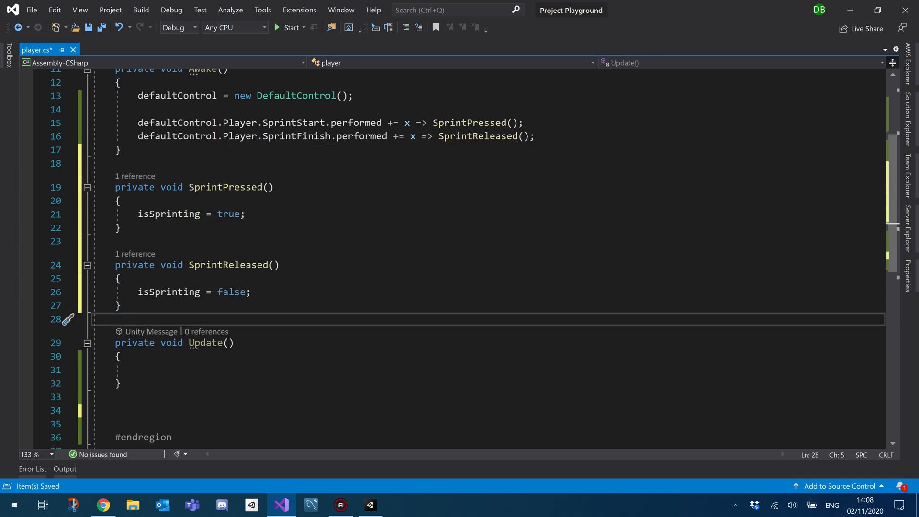
pyautogui.click(87, 343)
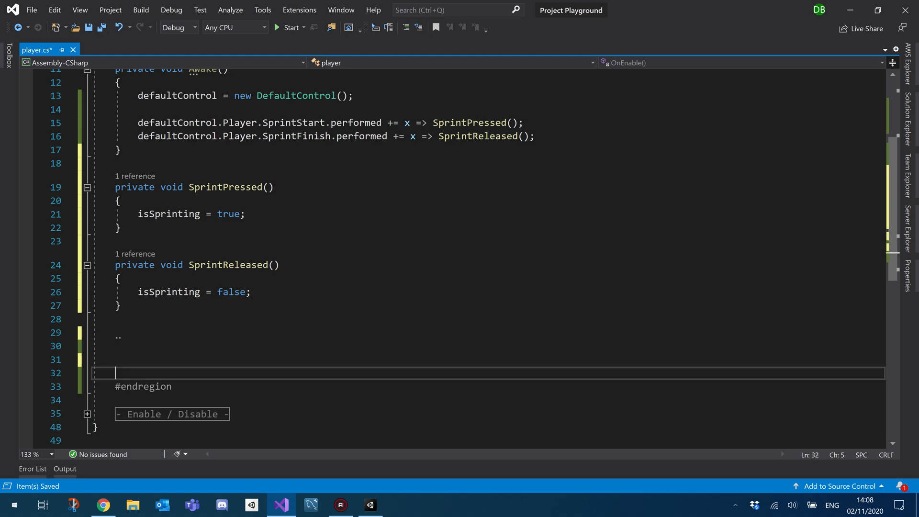
pyautogui.scroll(3)
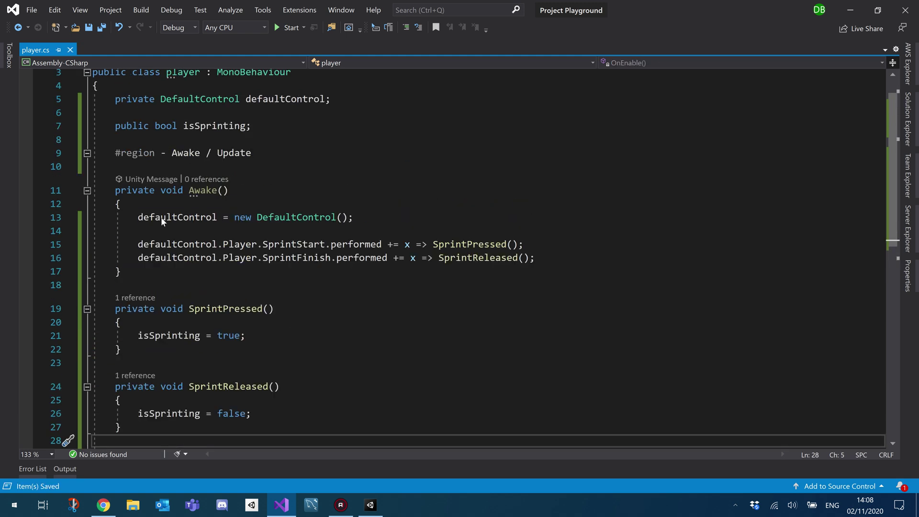
pyautogui.click(87, 153)
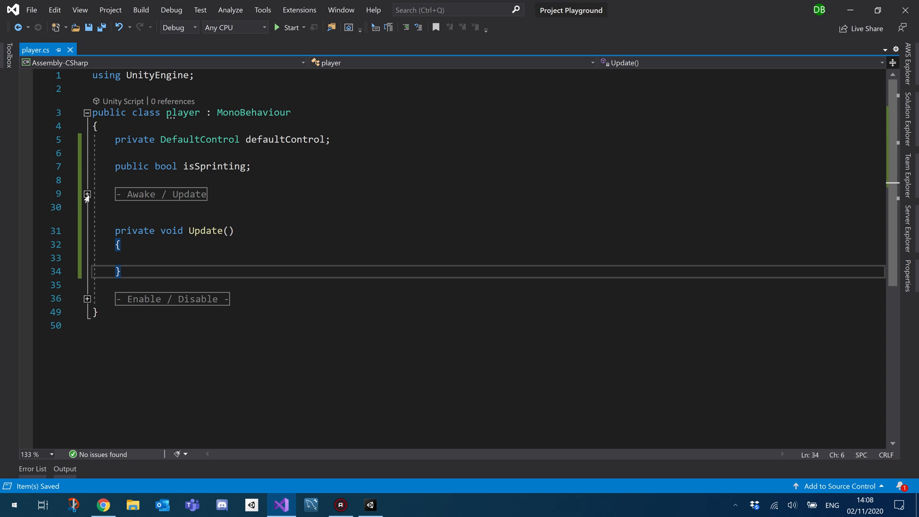
pyautogui.click(86, 194)
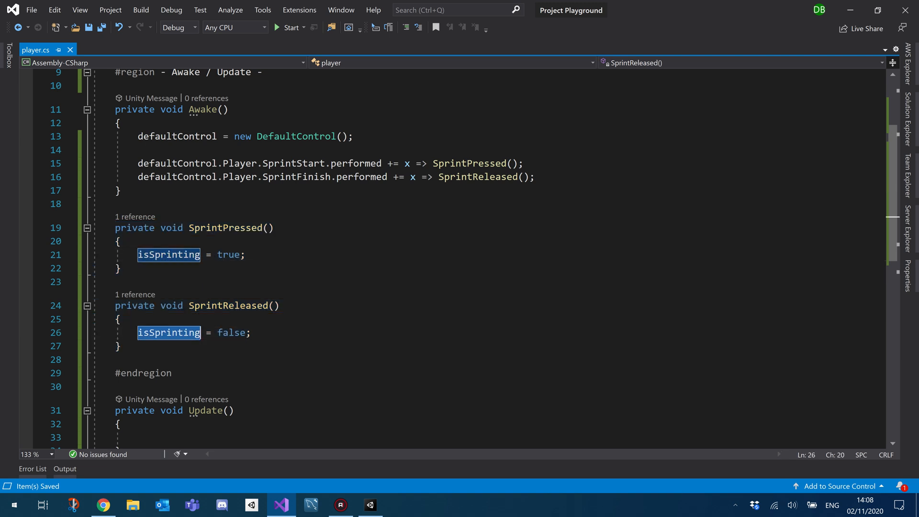
pyautogui.click(120, 240)
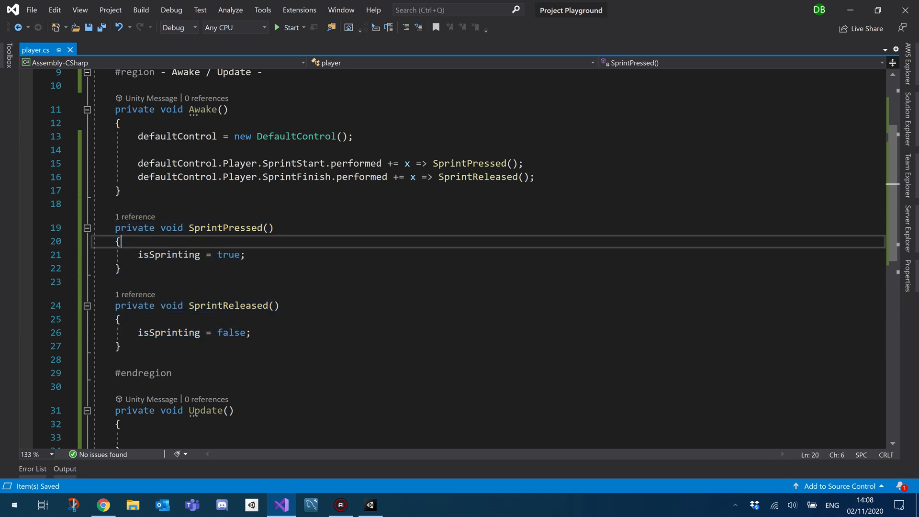
pyautogui.click(86, 153)
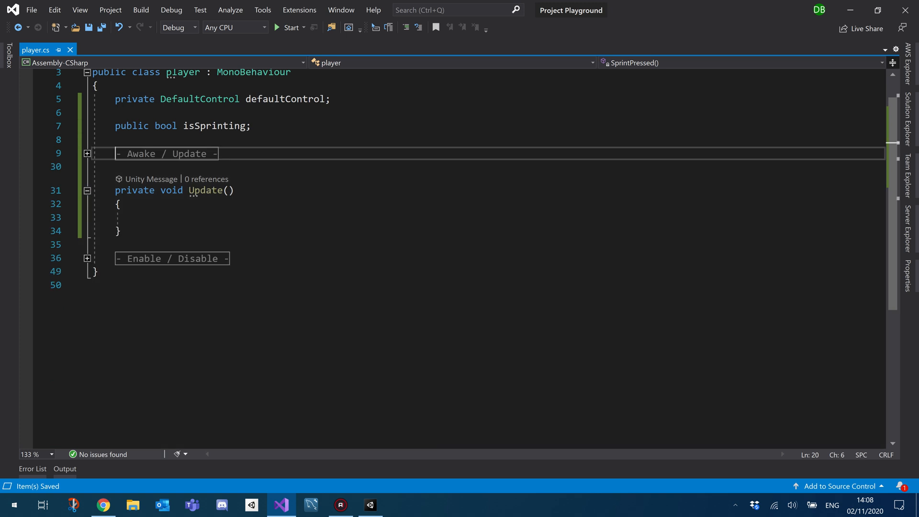
pyautogui.doubleClick(214, 126)
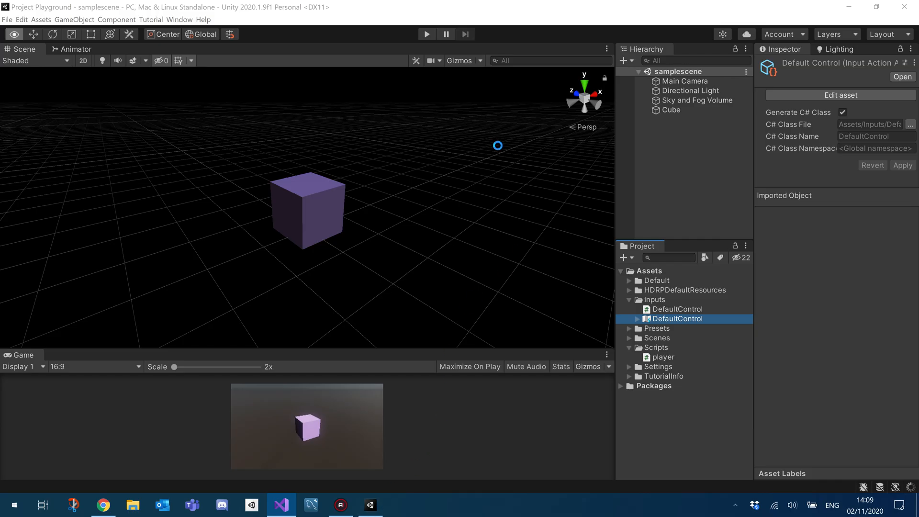
pyautogui.moveTo(481, 144)
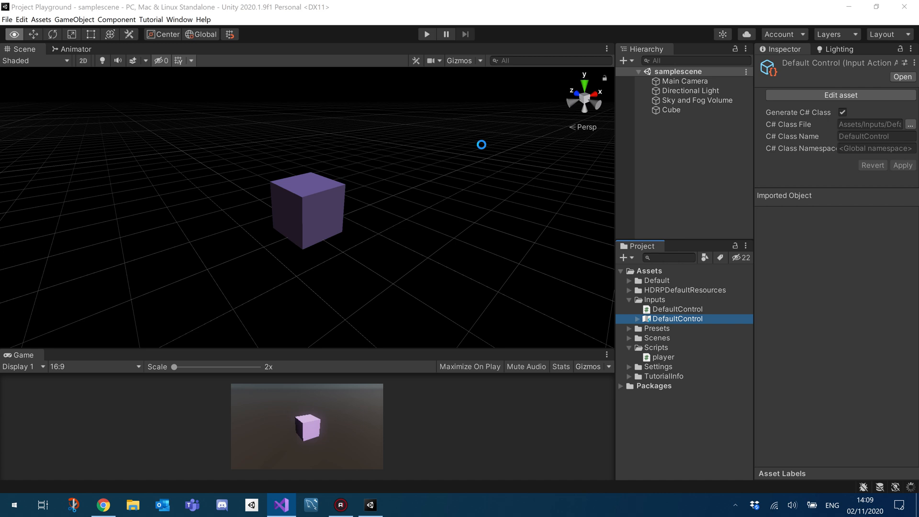
# - With Cube selected, run the scene and watch Is Sprinting toggle on and off with sprint
pyautogui.click(670, 109)
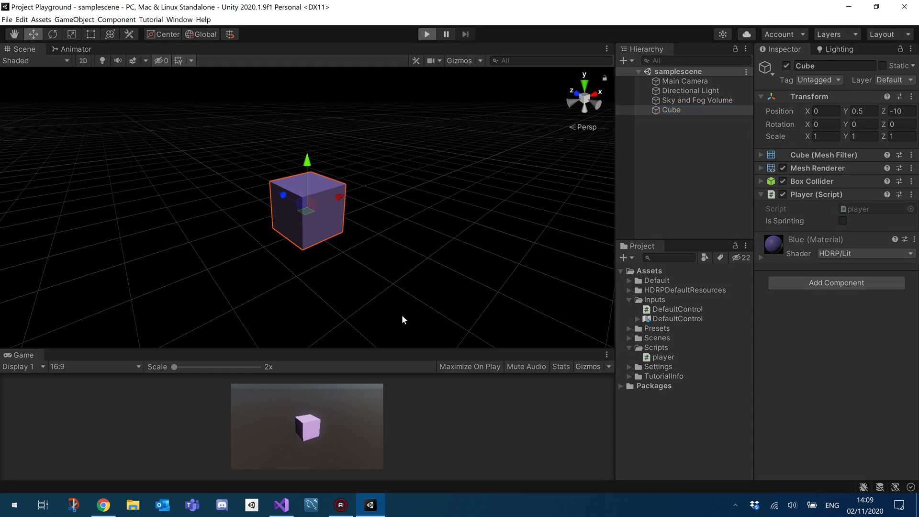
pyautogui.moveTo(321, 423)
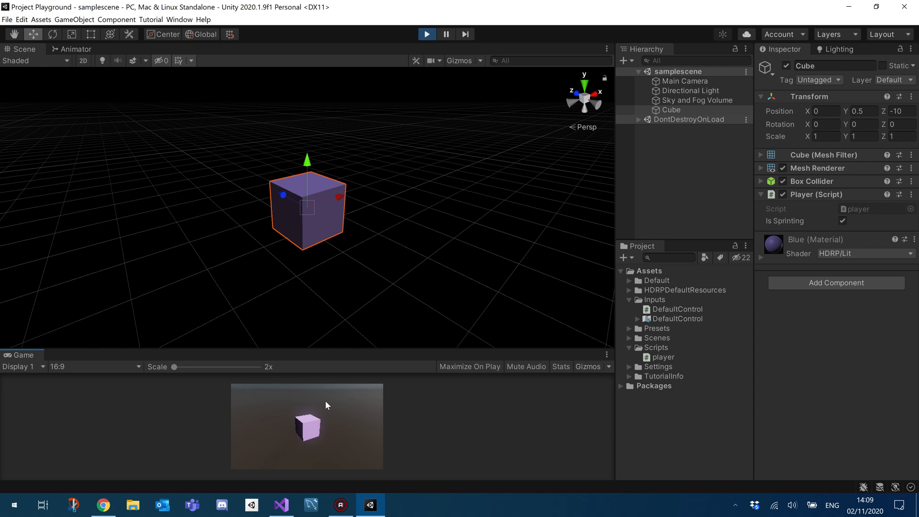
pyautogui.click(843, 221)
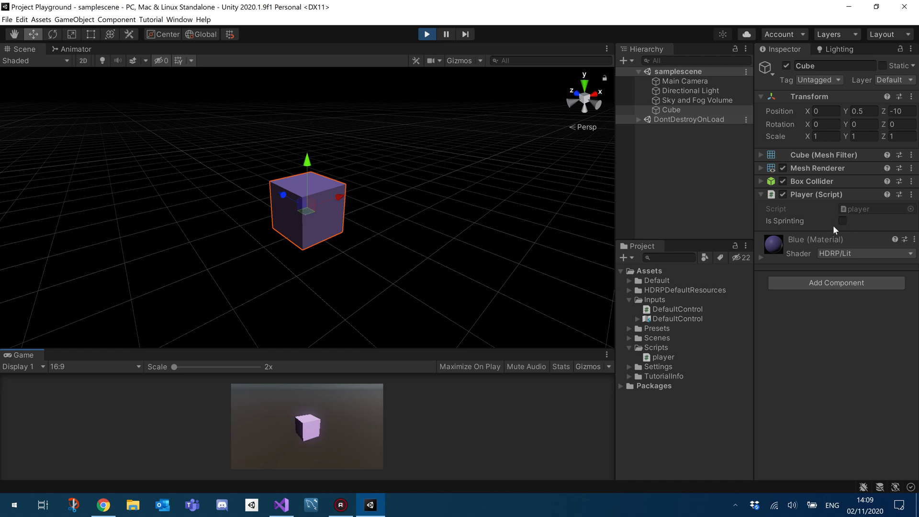
pyautogui.moveTo(835, 228)
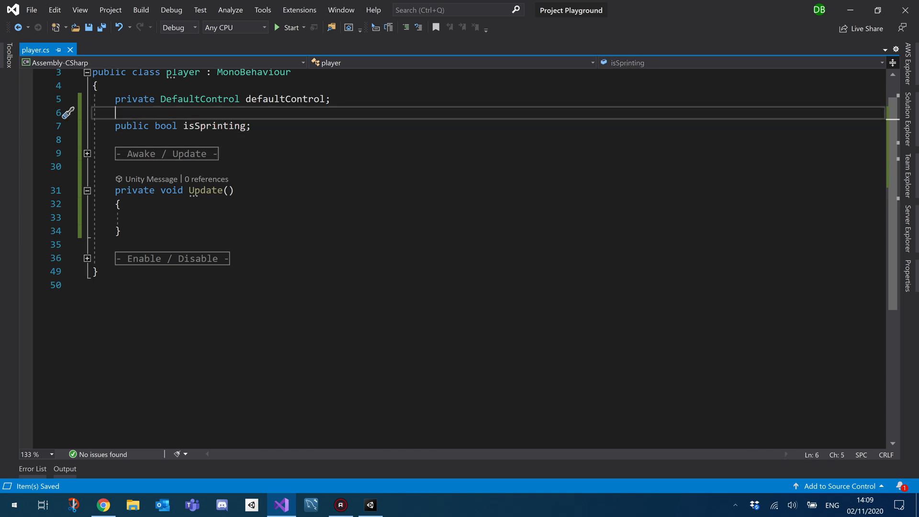
# - Remove the blank line and declare public float movementSpeed and sprintSpeed below isSprinting
pyautogui.press('Home')
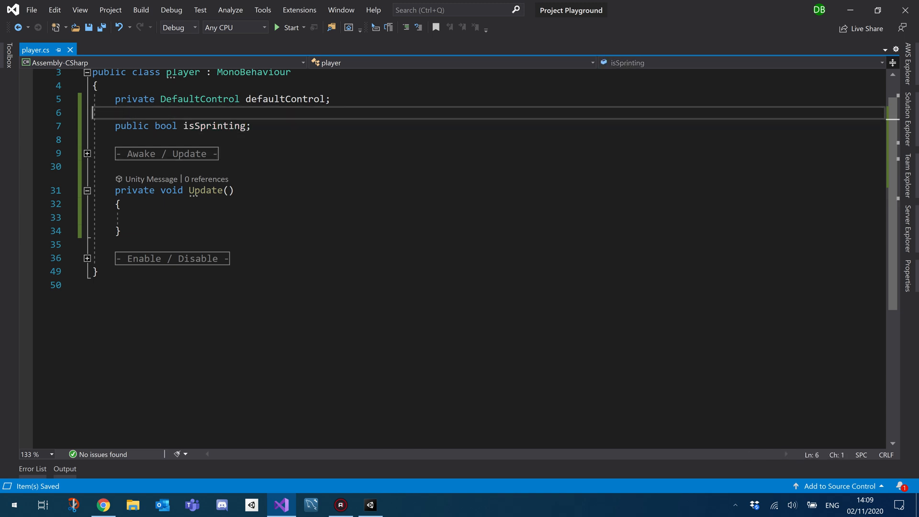
pyautogui.press('Delete')
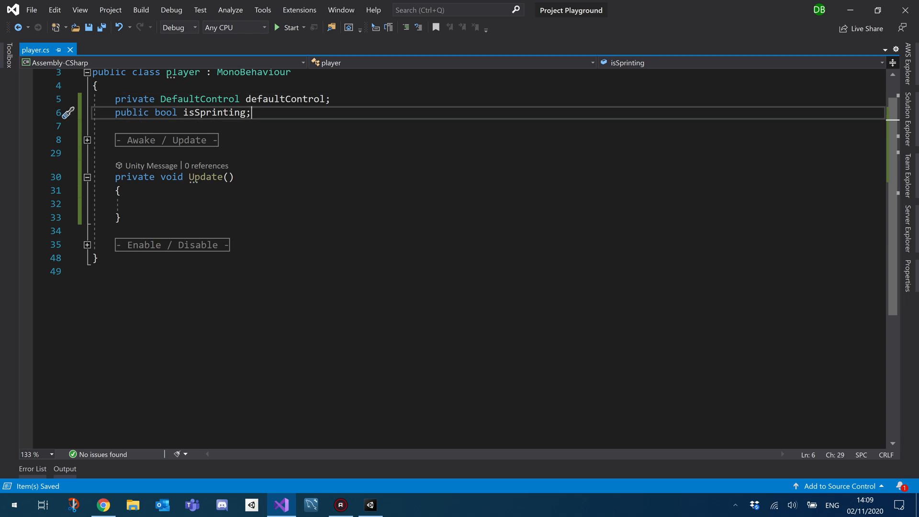
pyautogui.press('enter')
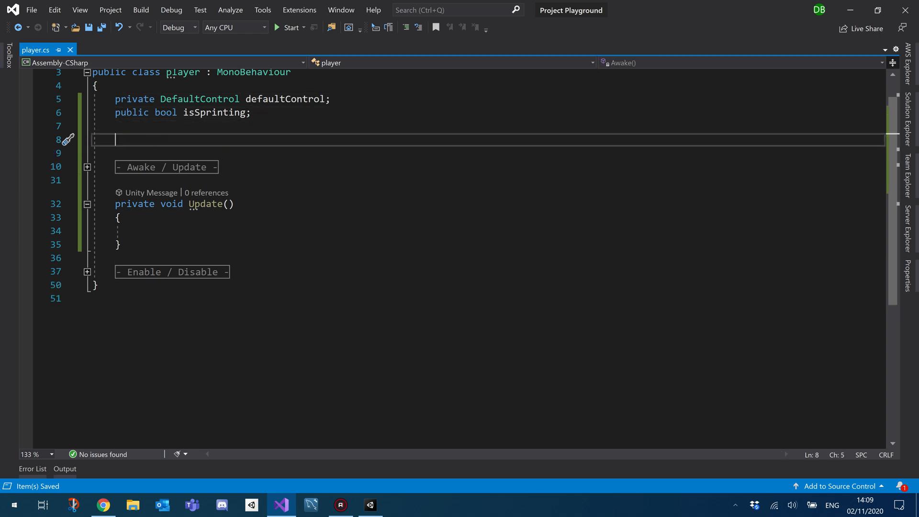
pyautogui.write('public flat')
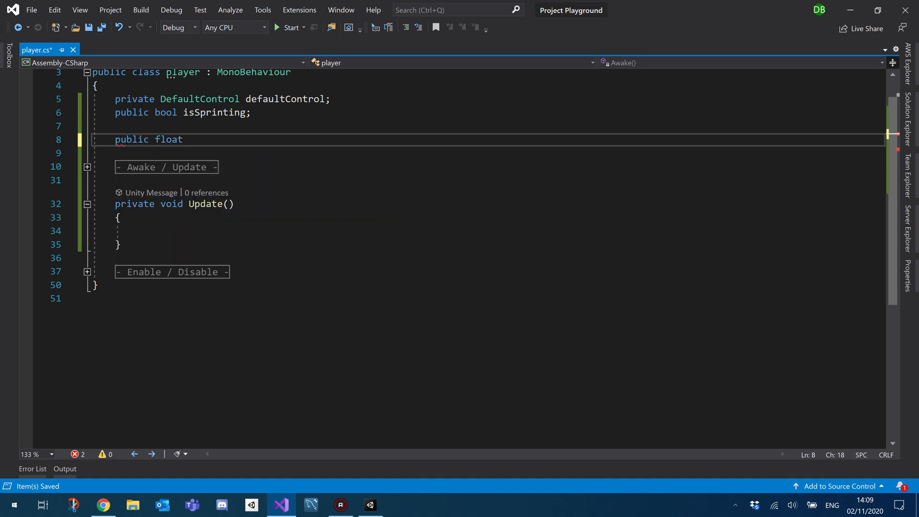
pyautogui.write('moveme')
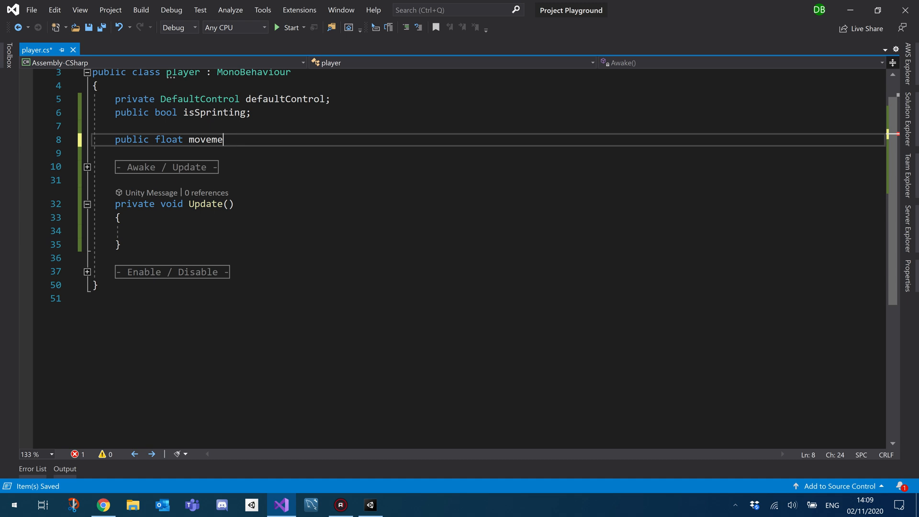
pyautogui.write('nt')
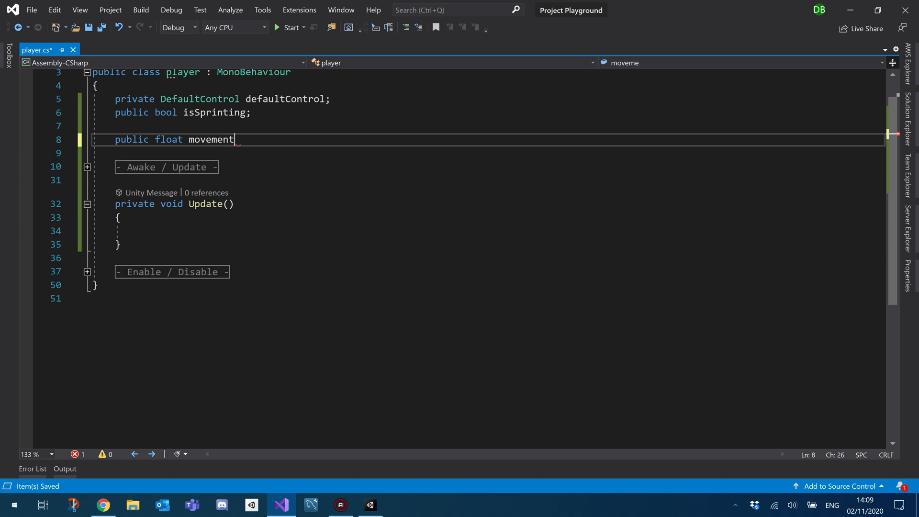
pyautogui.write('Speed;')
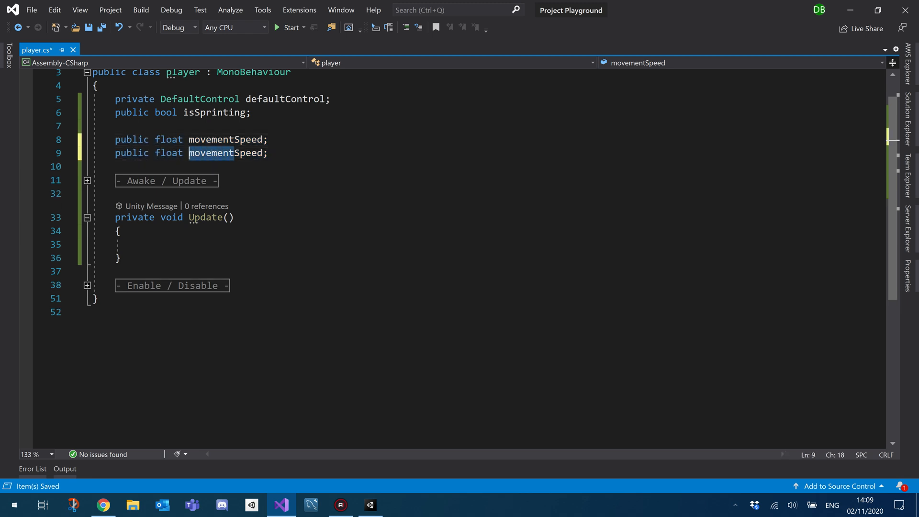
pyautogui.write('sprintSpeed')
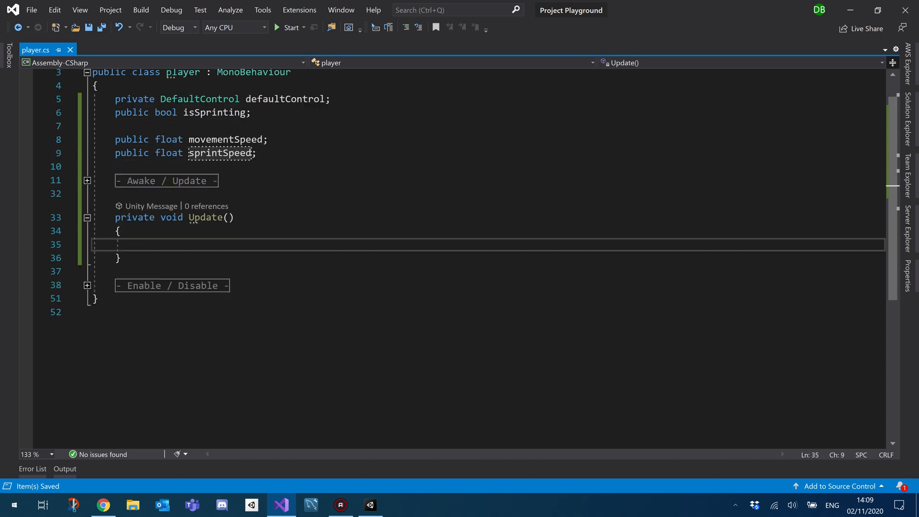
# - Add transform.position += transform.forward * movementSpeed to Update and save
pyautogui.write('transform')
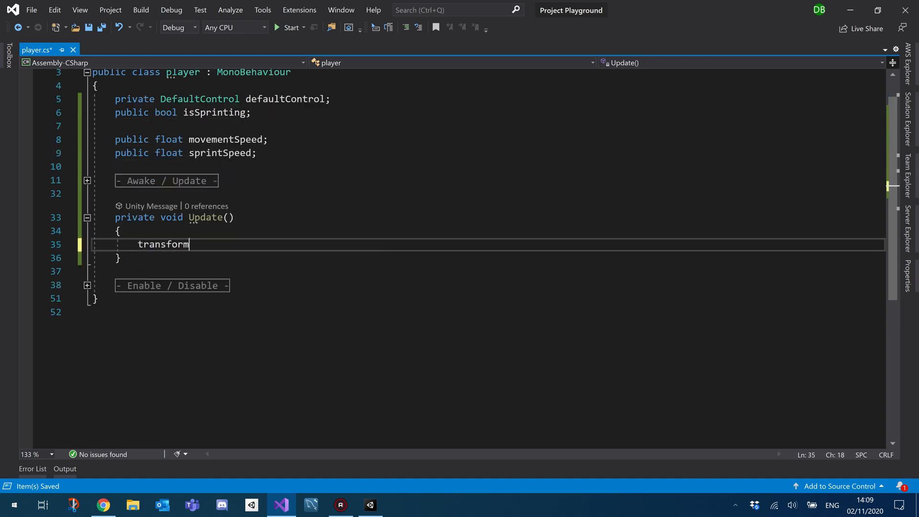
pyautogui.write('.position +=')
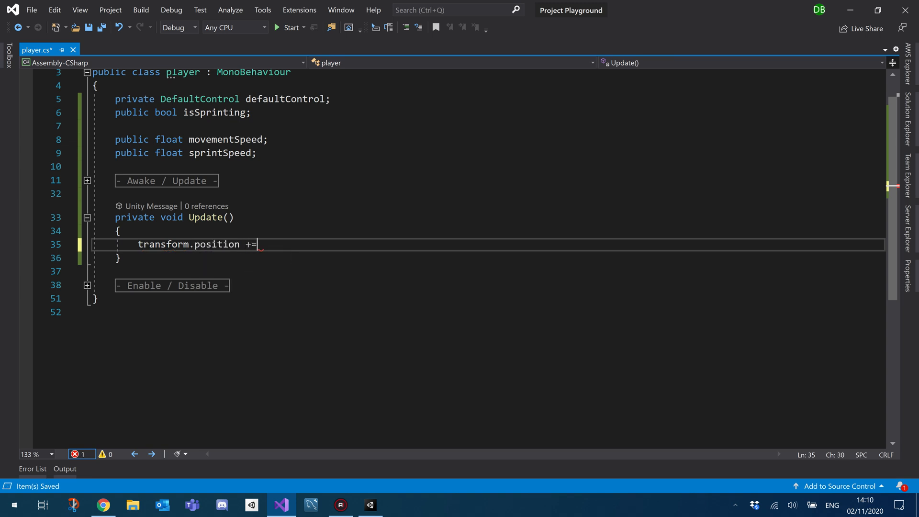
pyautogui.write('transform.forward *')
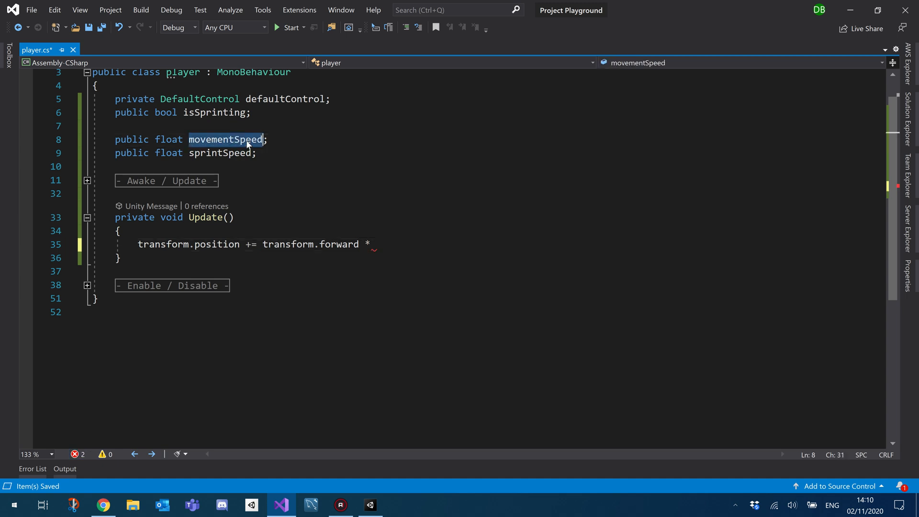
pyautogui.write('movementSpeed;')
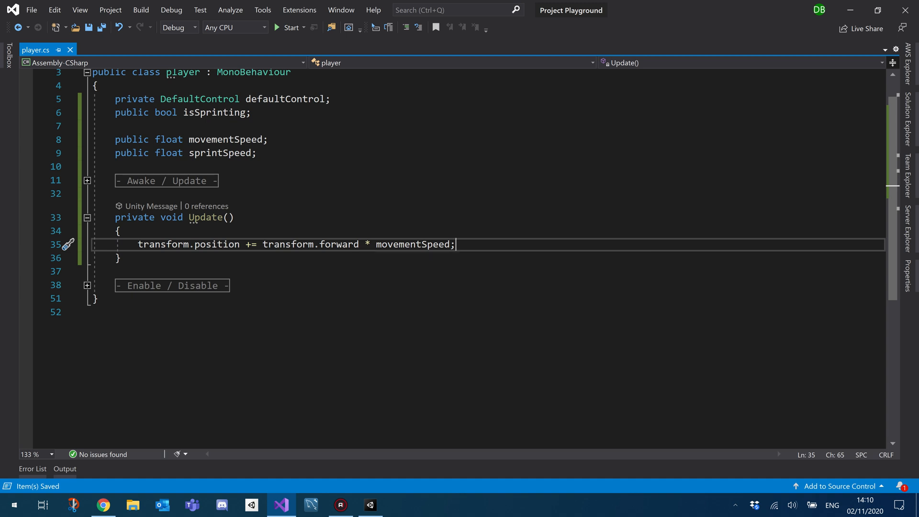
pyautogui.click(297, 244)
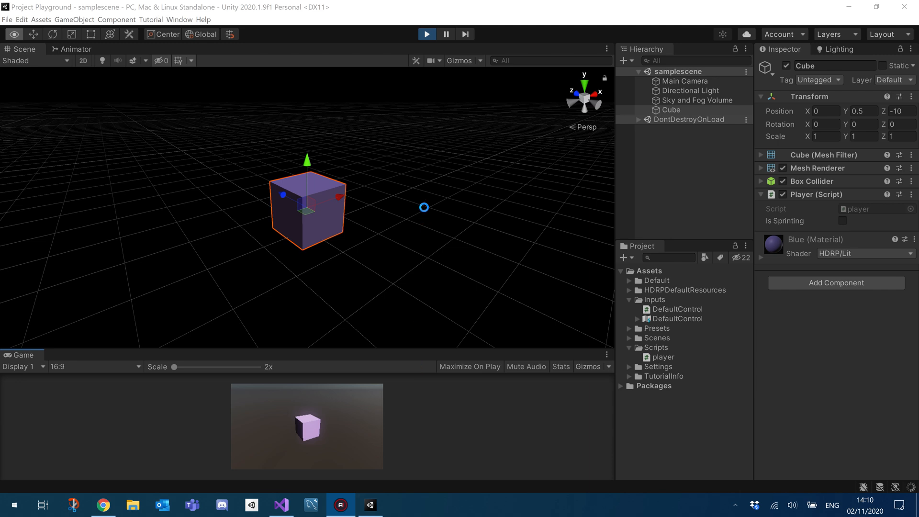
# - Play-test the cube sliding forward at movement speed 0.06, then stop playing
pyautogui.click(426, 34)
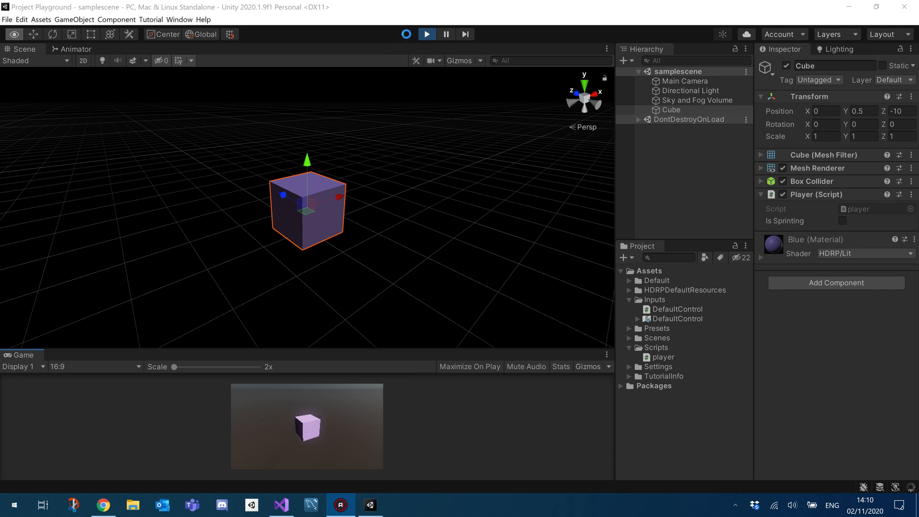
pyautogui.click(427, 34)
pyautogui.write('0.06')
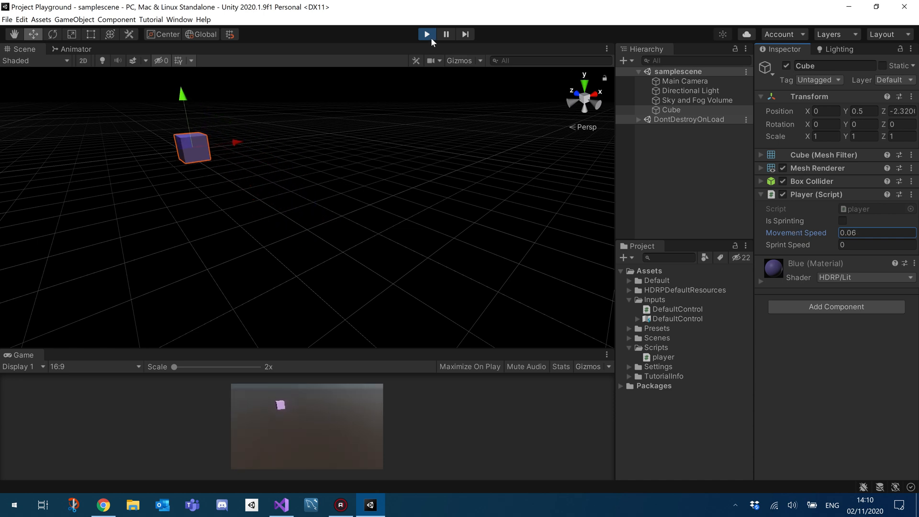
pyautogui.click(426, 34)
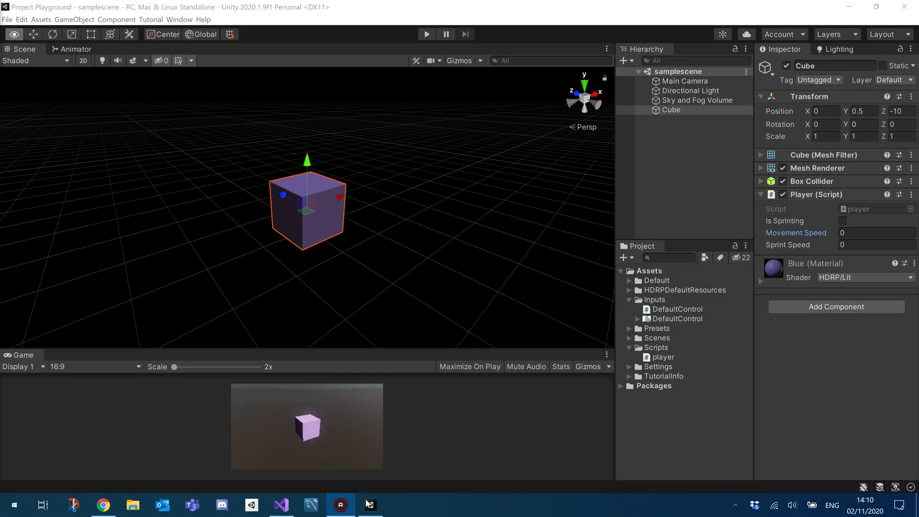
# - Append * Time.deltaTime to the movement line and confirm Unity recompiles without errors
pyautogui.click(281, 505)
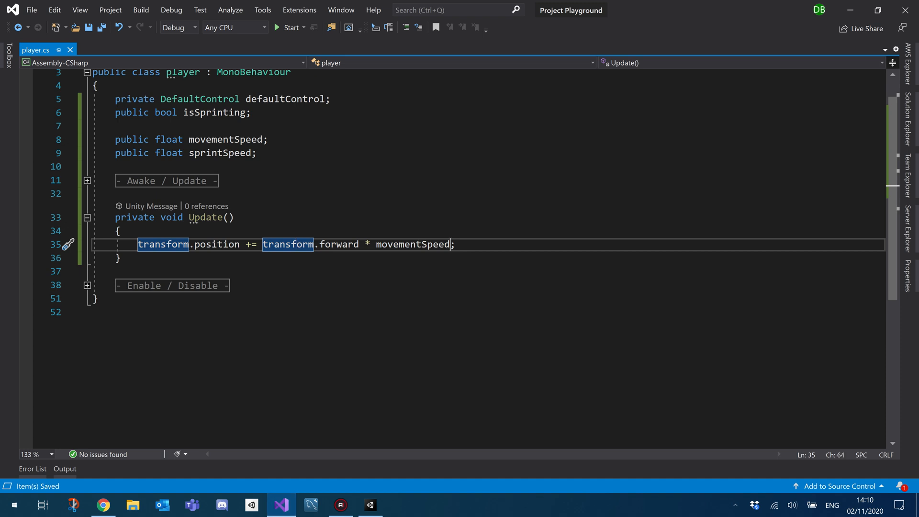
pyautogui.write('* time.deltaTime')
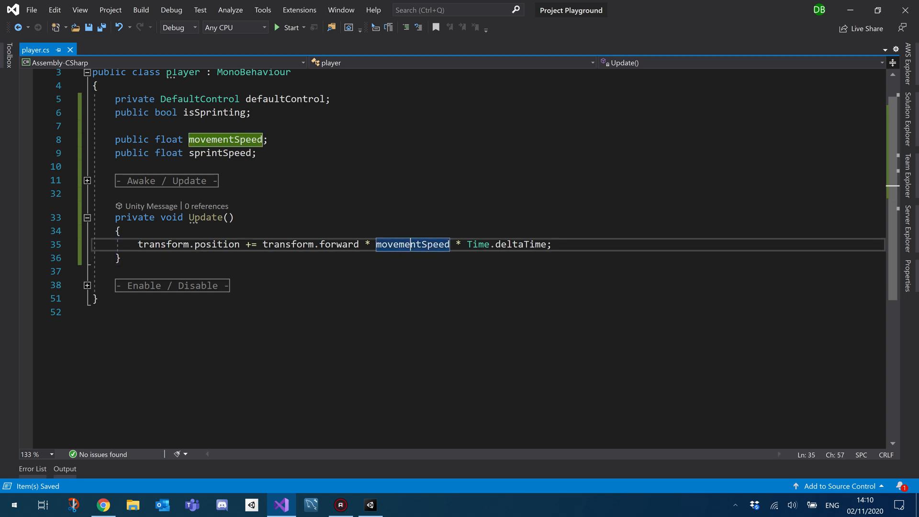
pyautogui.click(118, 230)
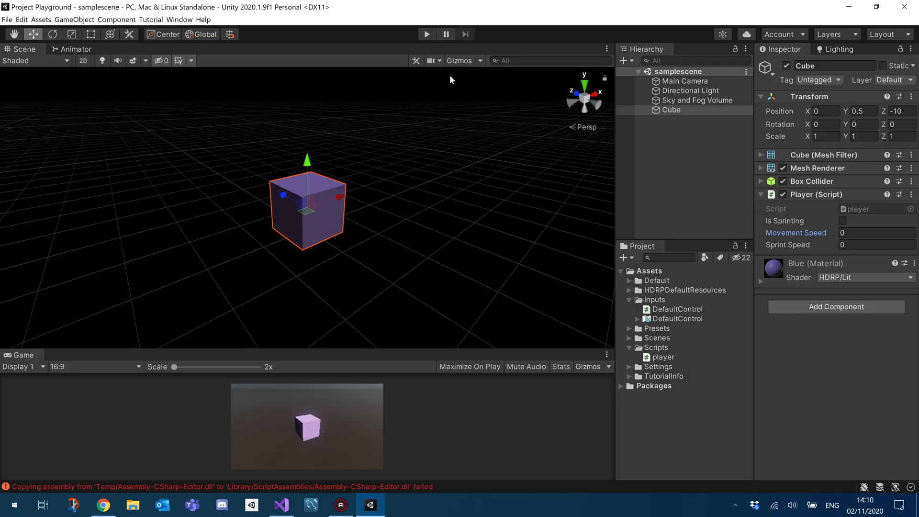
pyautogui.click(426, 34)
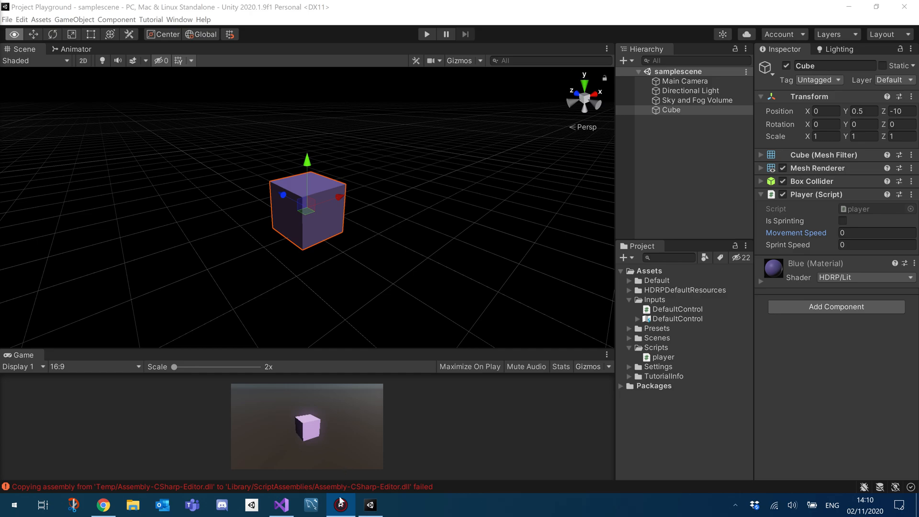
pyautogui.click(280, 505)
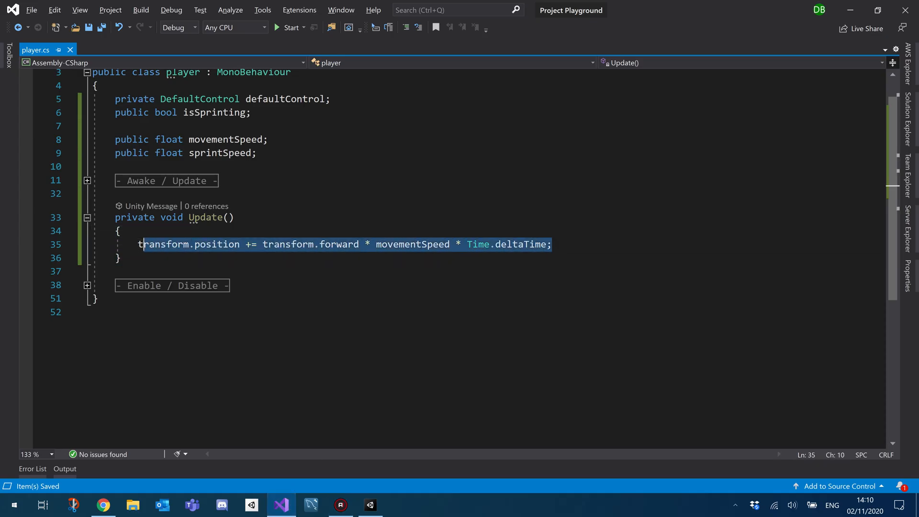
# - Wrap movement in if (isSprinting) using sprintSpeed, else movementSpeed, and save
pyautogui.click(120, 231)
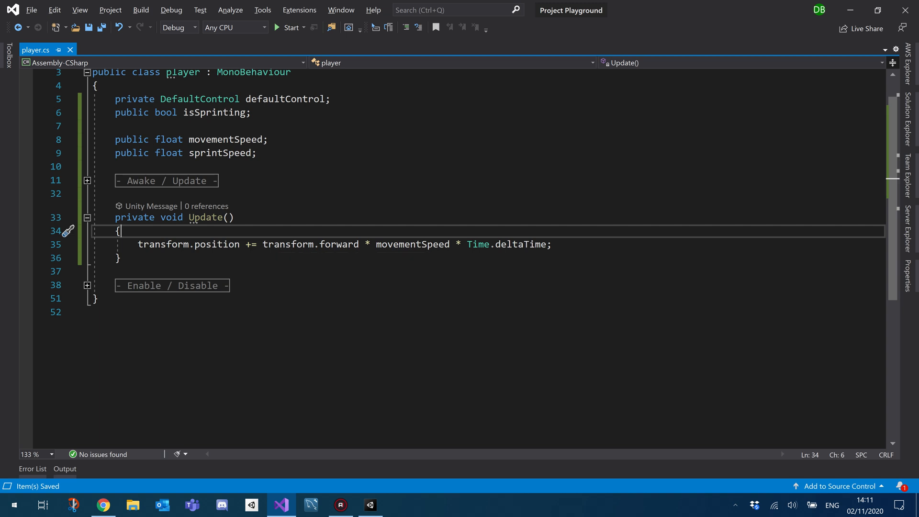
pyautogui.doubleClick(220, 153)
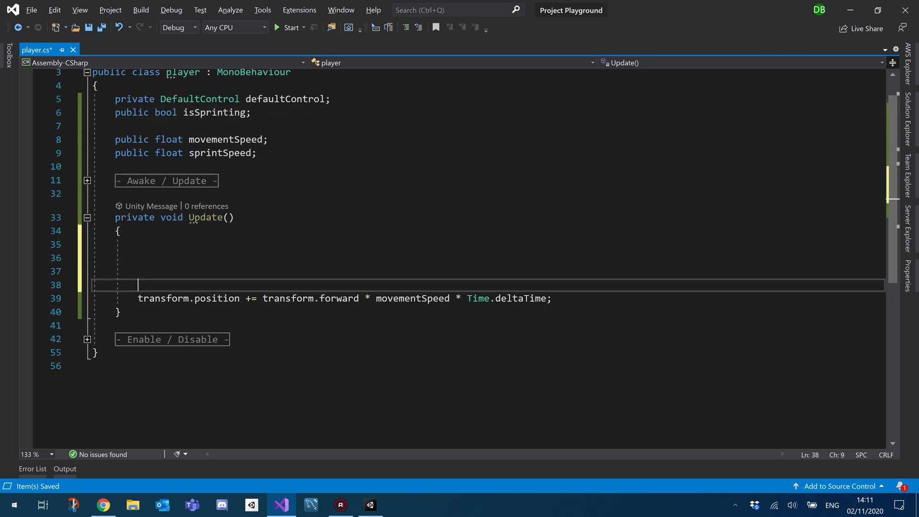
pyautogui.write('if ()')
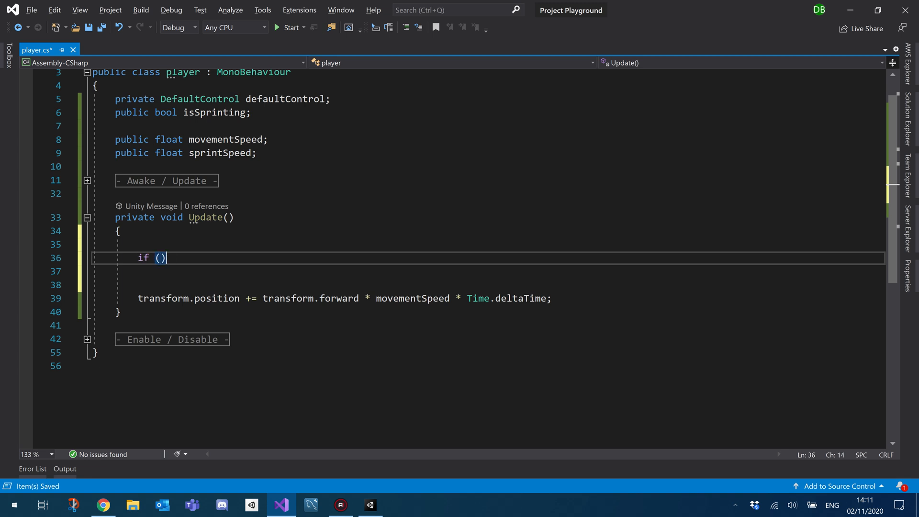
pyautogui.write('isSprinting')
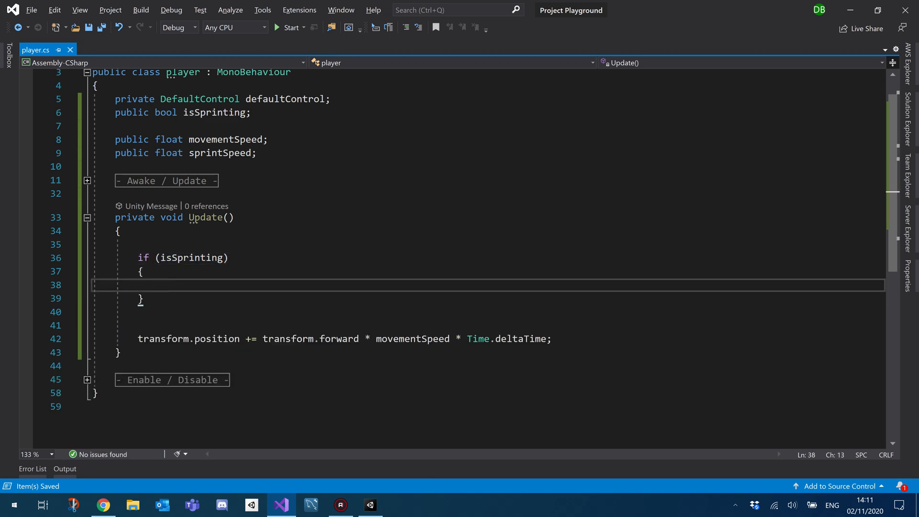
pyautogui.write('else')
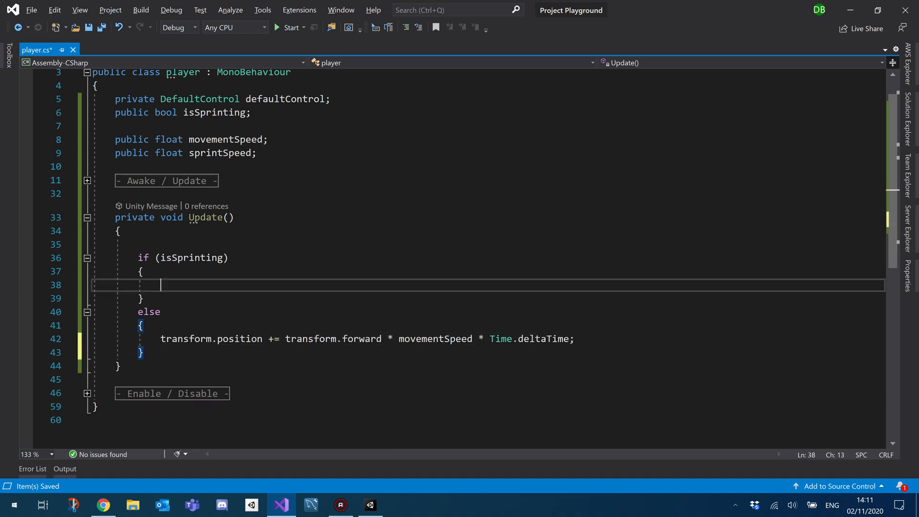
pyautogui.write('transform.position += transform.forward * movementSpeed * Time.deltaTime;')
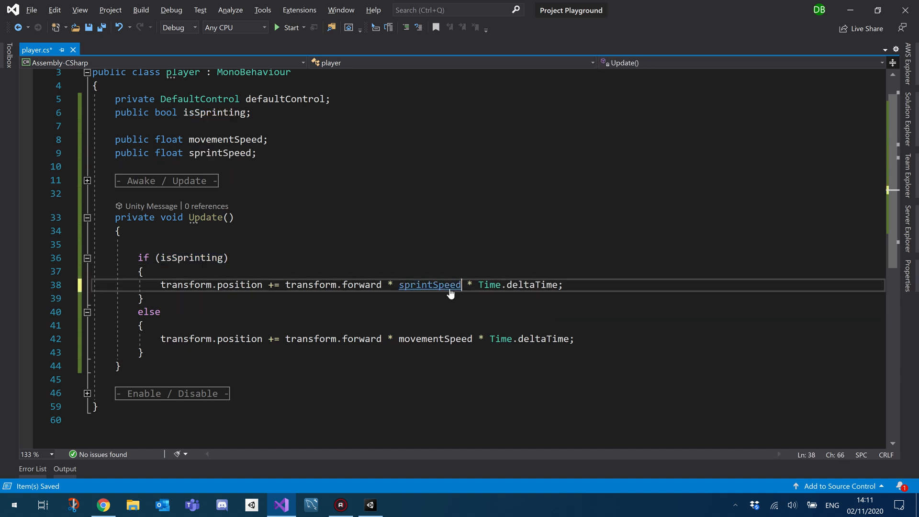
pyautogui.click(149, 311)
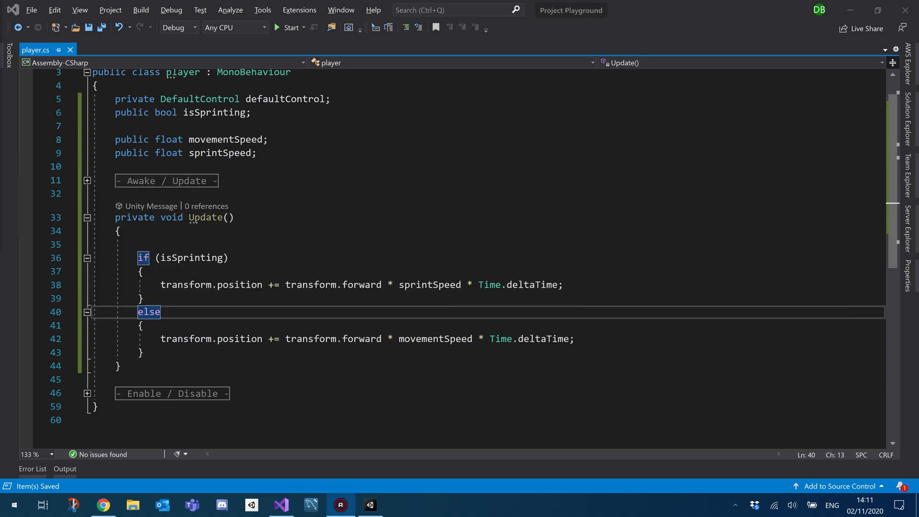
pyautogui.click(117, 238)
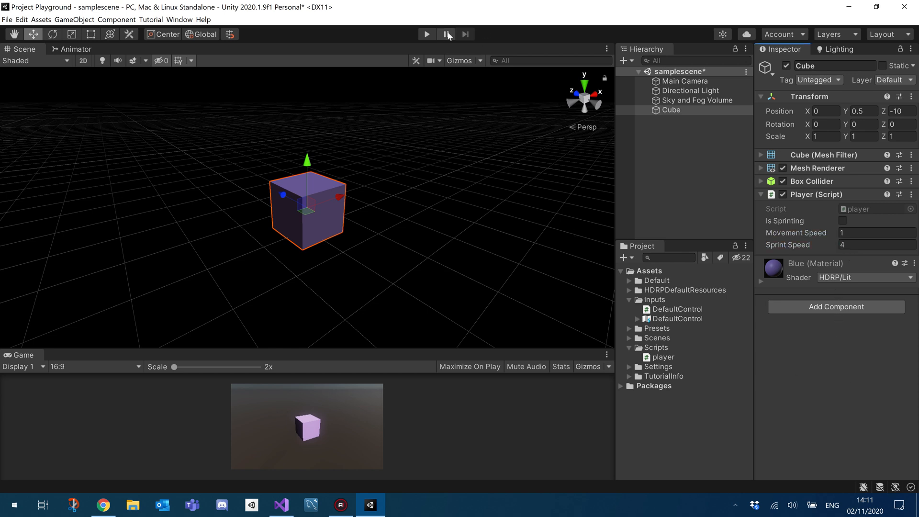
# - Set Movement Speed 1 and Sprint Speed 4, then play-test the cube's movement
pyautogui.click(426, 34)
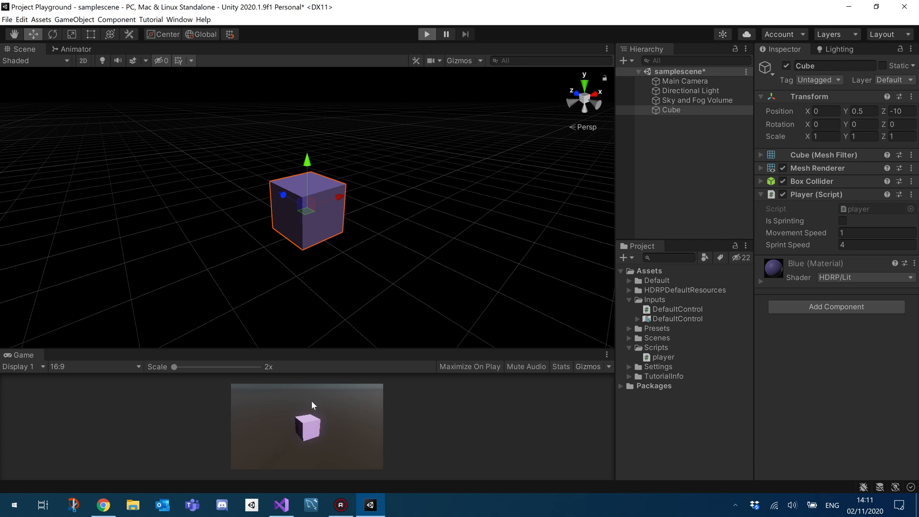
pyautogui.click(426, 34)
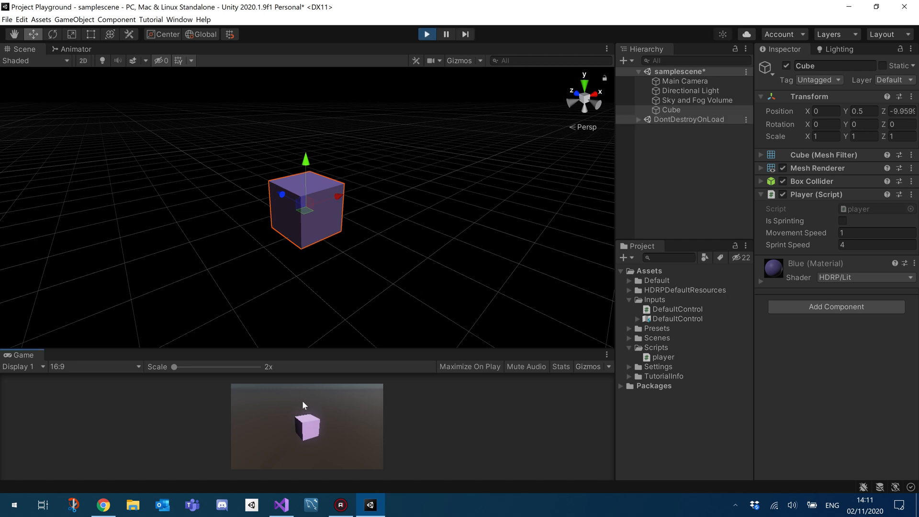
pyautogui.moveTo(305, 206); pyautogui.dragTo(226, 164)
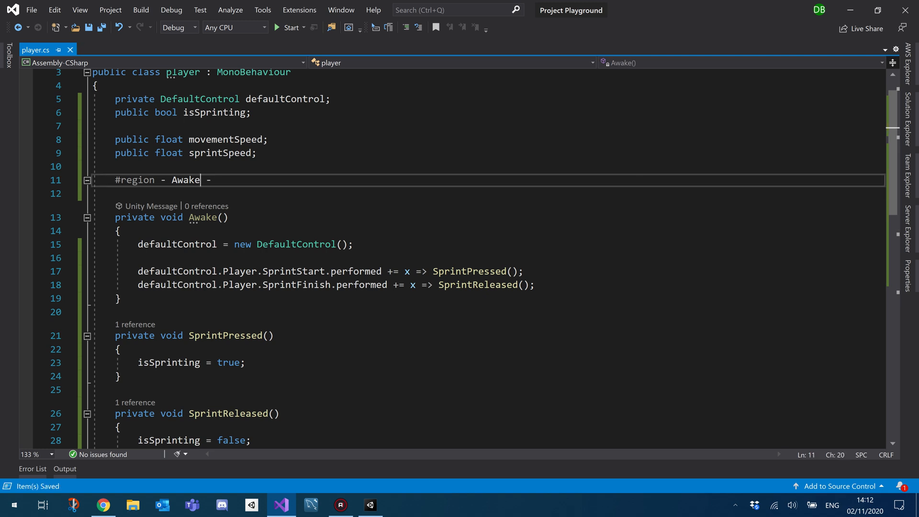
# - Collapse the Awake region, then select and deselect Update to review its sprint logic
pyautogui.click(87, 180)
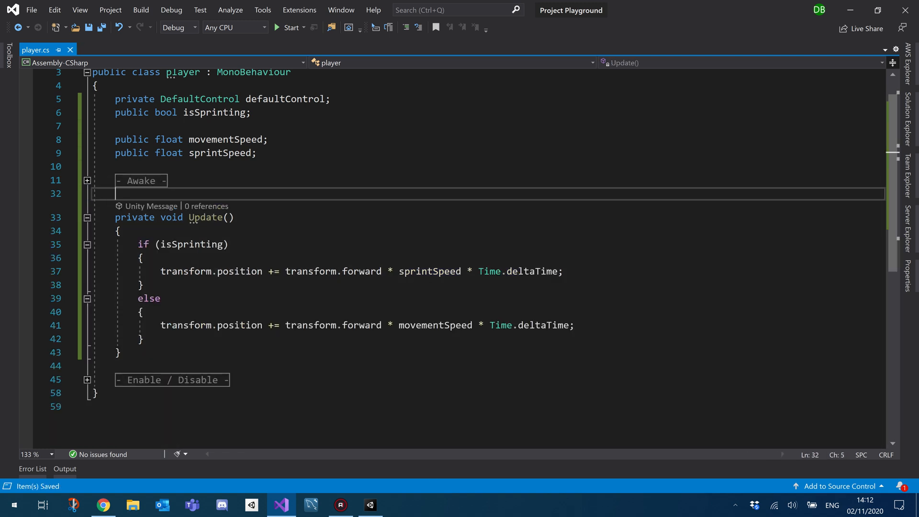
pyautogui.click(120, 352)
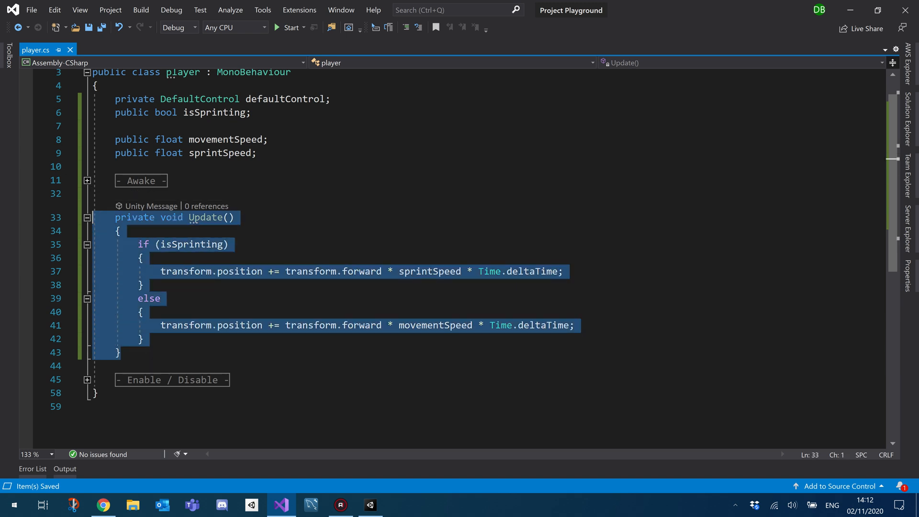
pyautogui.click(143, 339)
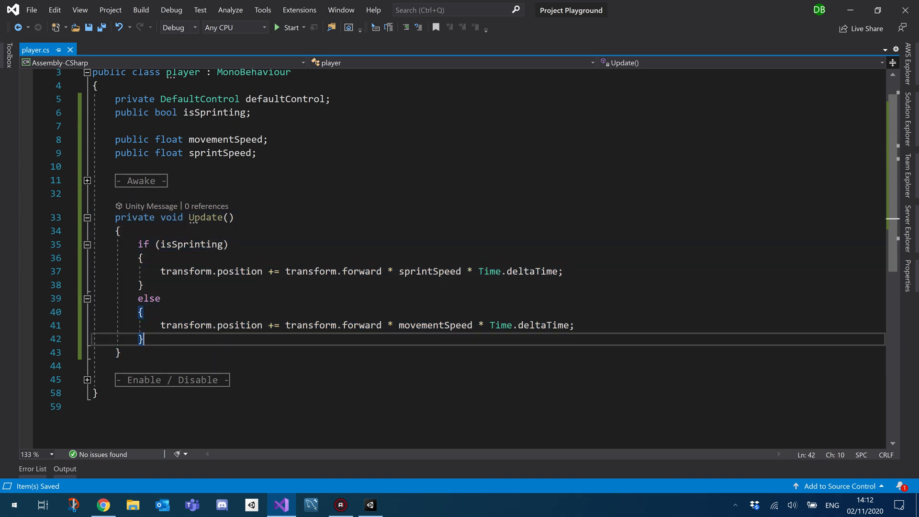